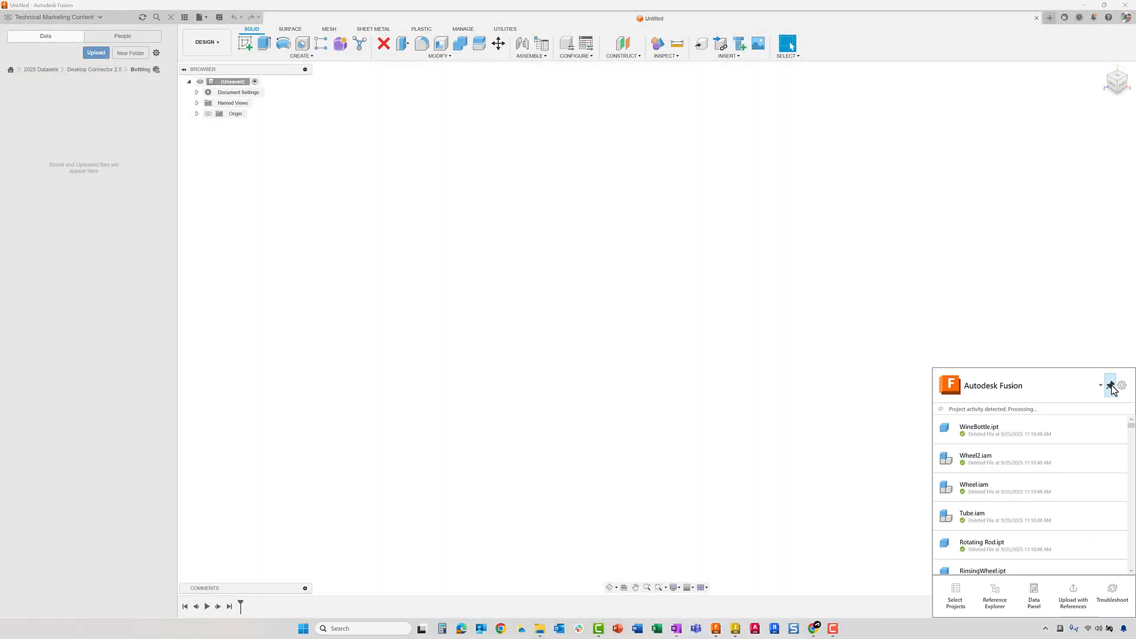
Start Upload with References for the Bottle Rinsing Star Mechanism assembly using the Bottling subassembly project file
click(1073, 596)
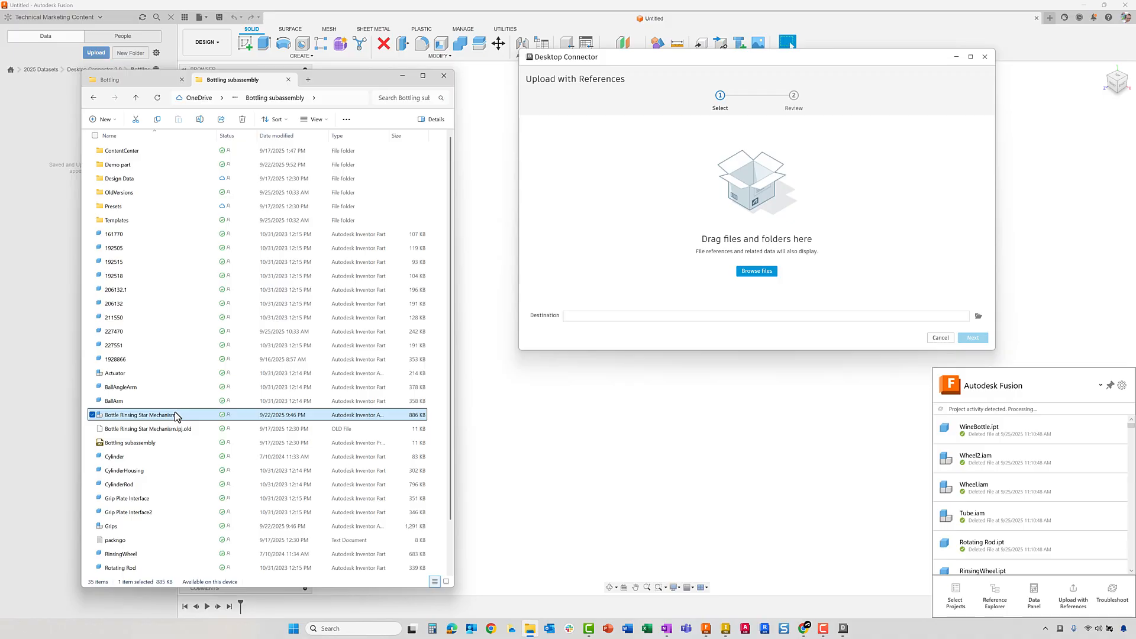
click(756, 270)
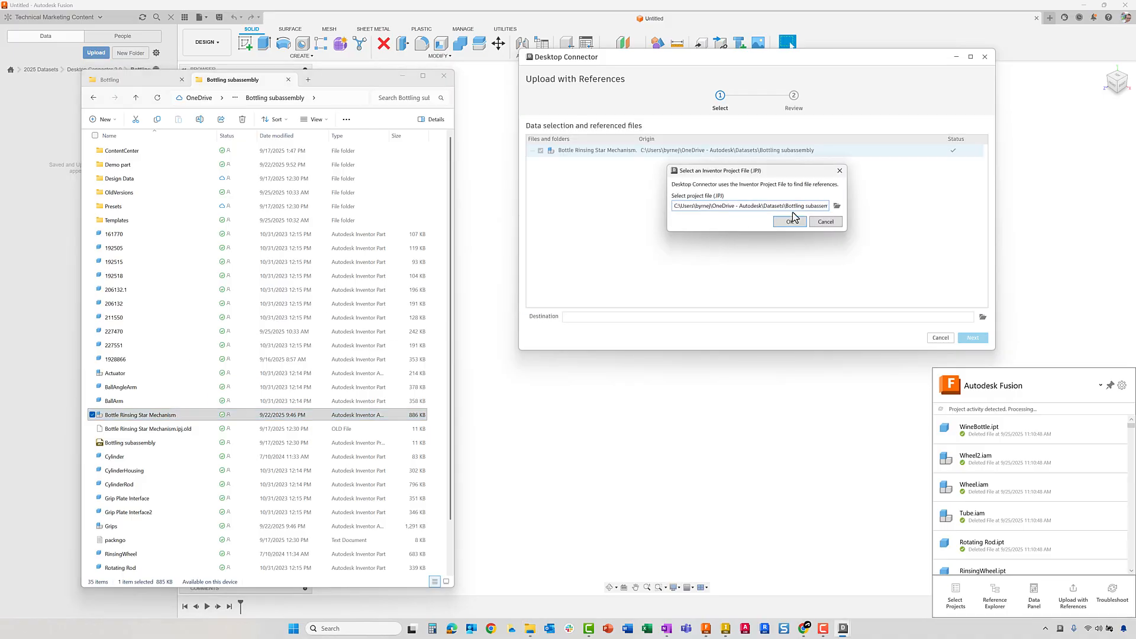
click(837, 206)
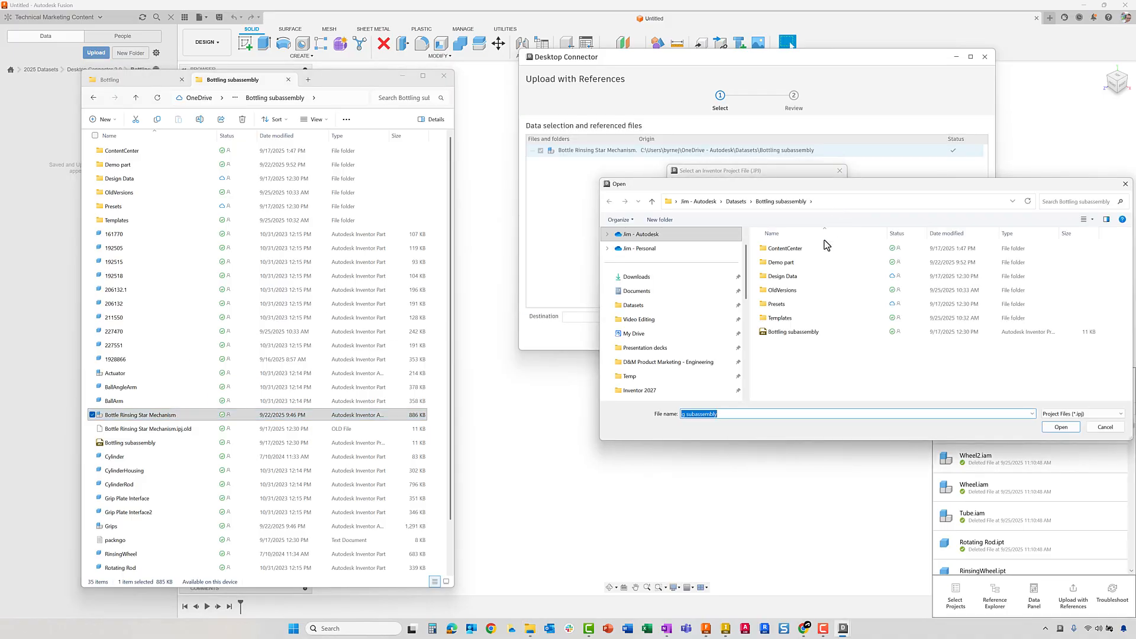
click(1061, 427)
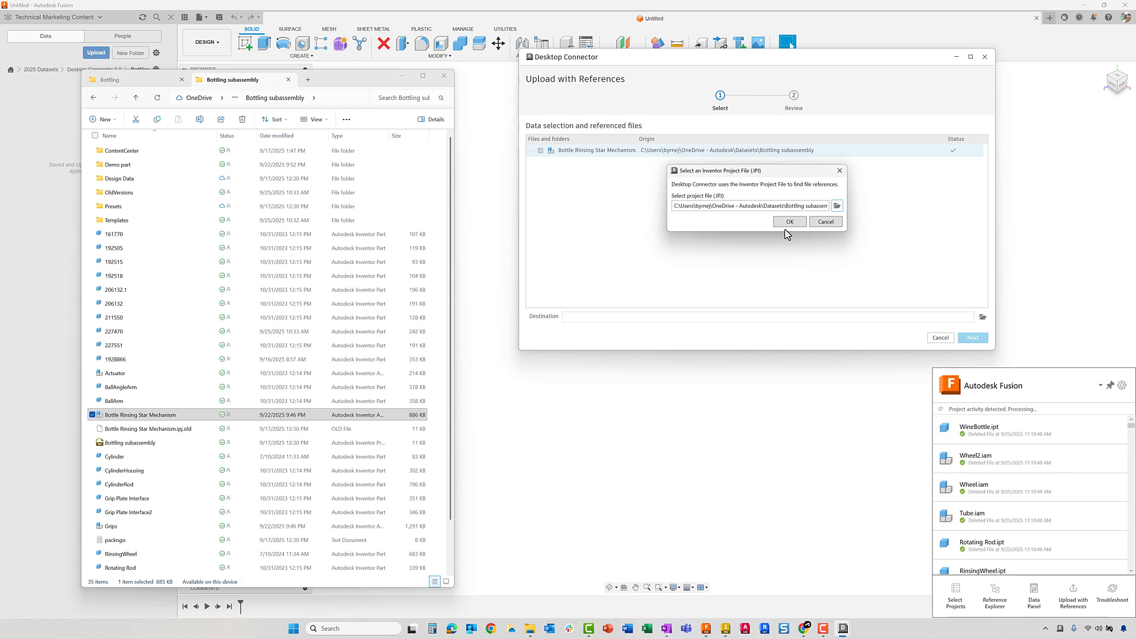
click(790, 221)
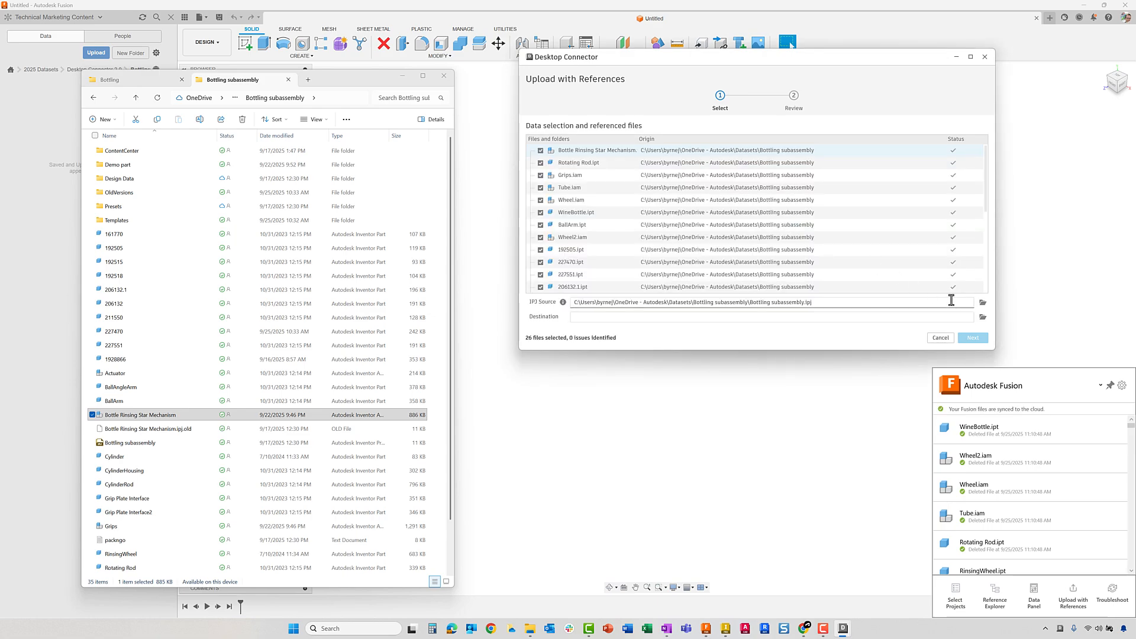
Choose the Bottling cloud folder as destination and begin uploading the 26 files
click(984, 317)
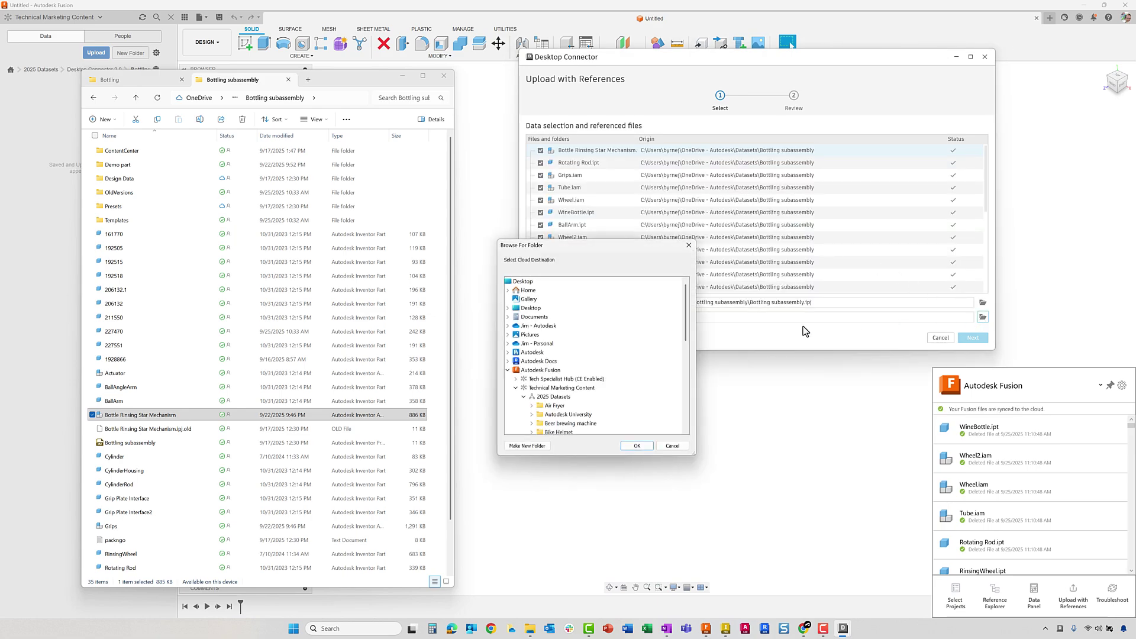
click(560, 361)
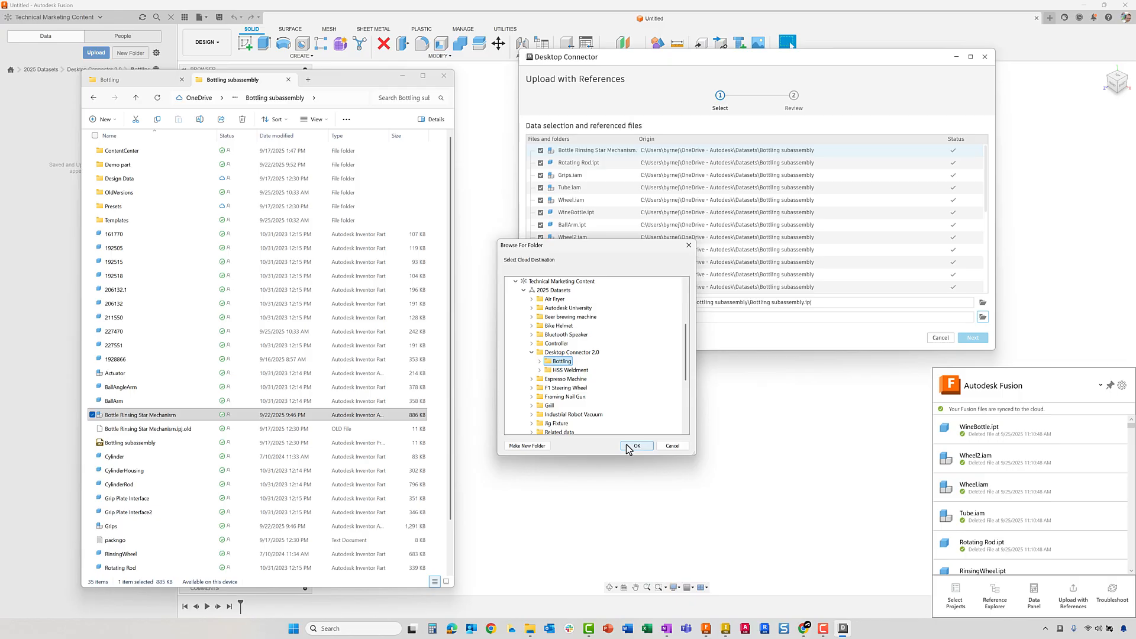
click(636, 447)
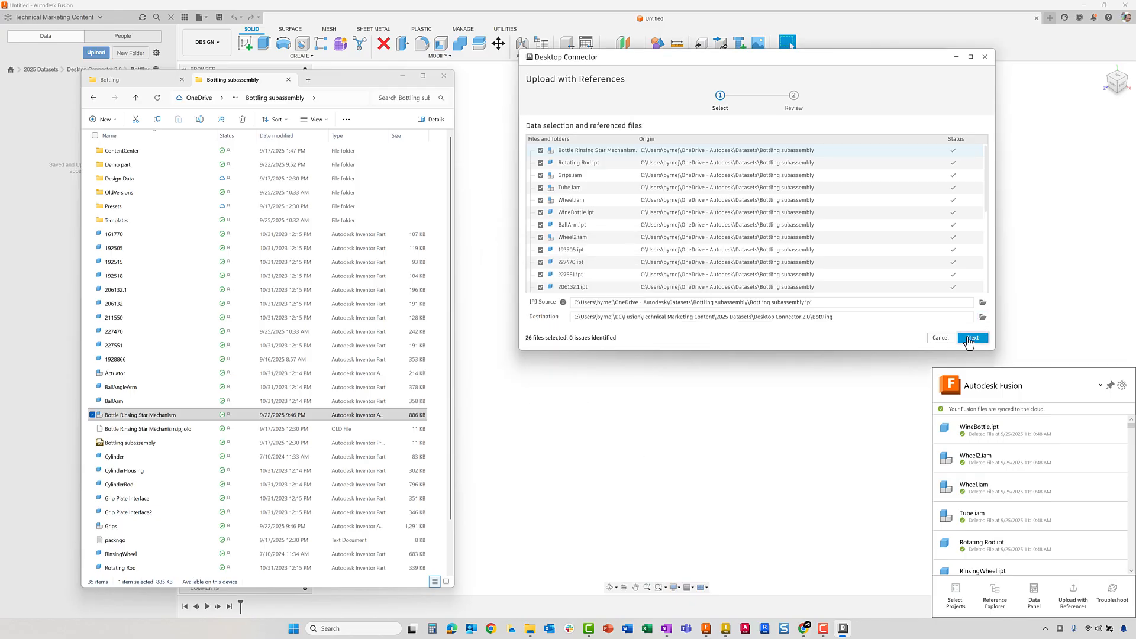
click(973, 337)
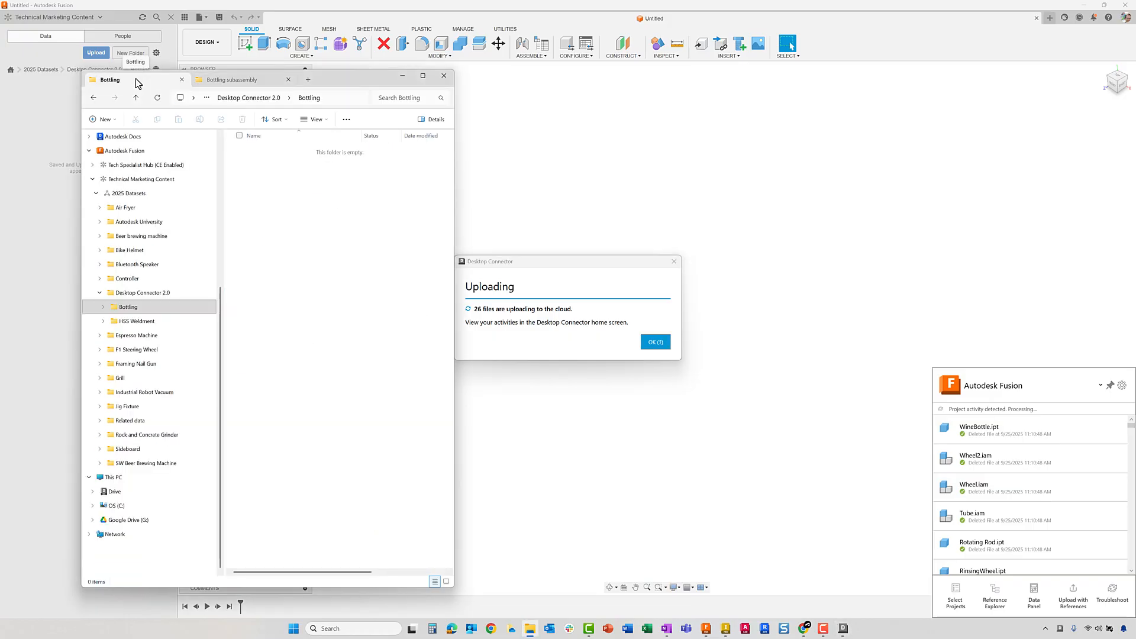
Dismiss the uploading notice and close the Bottling folder window once all 26 files appear
click(653, 341)
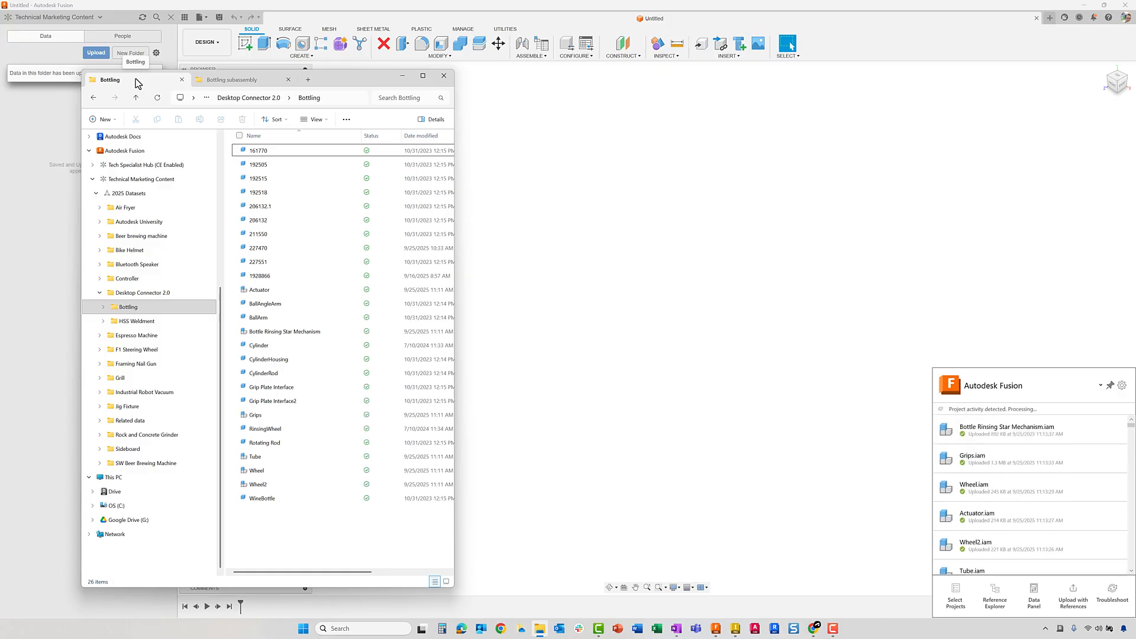
click(443, 75)
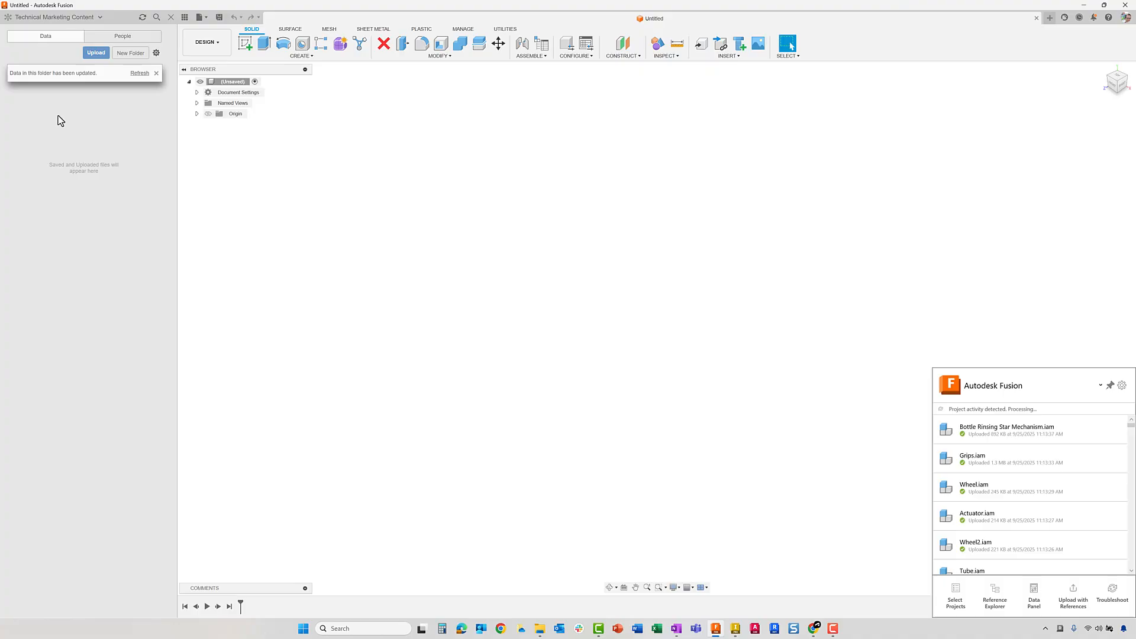
Refresh the Data Panel and load Bottle Rinsing Star Mechanism.iam from the Bottling folder
click(139, 72)
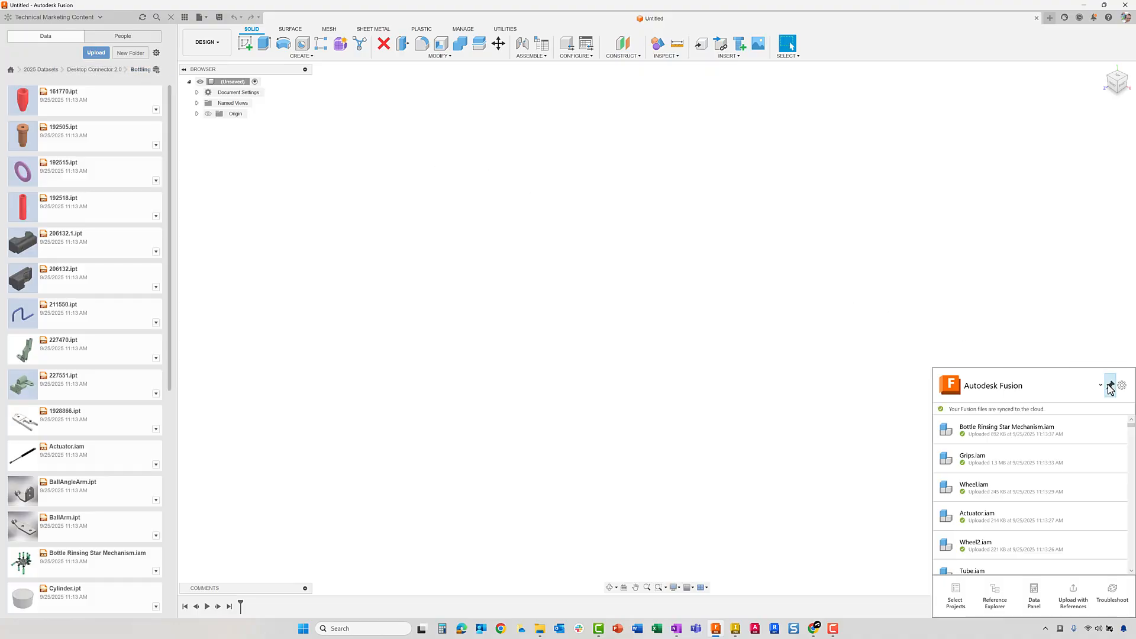
click(1101, 385)
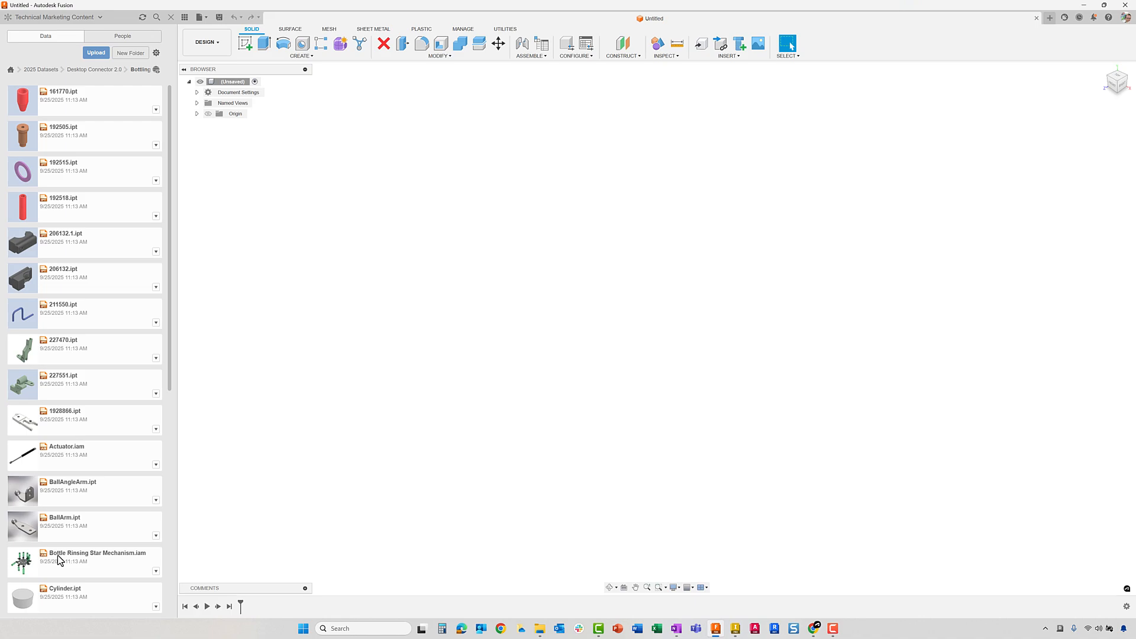
mouse_move(25, 569)
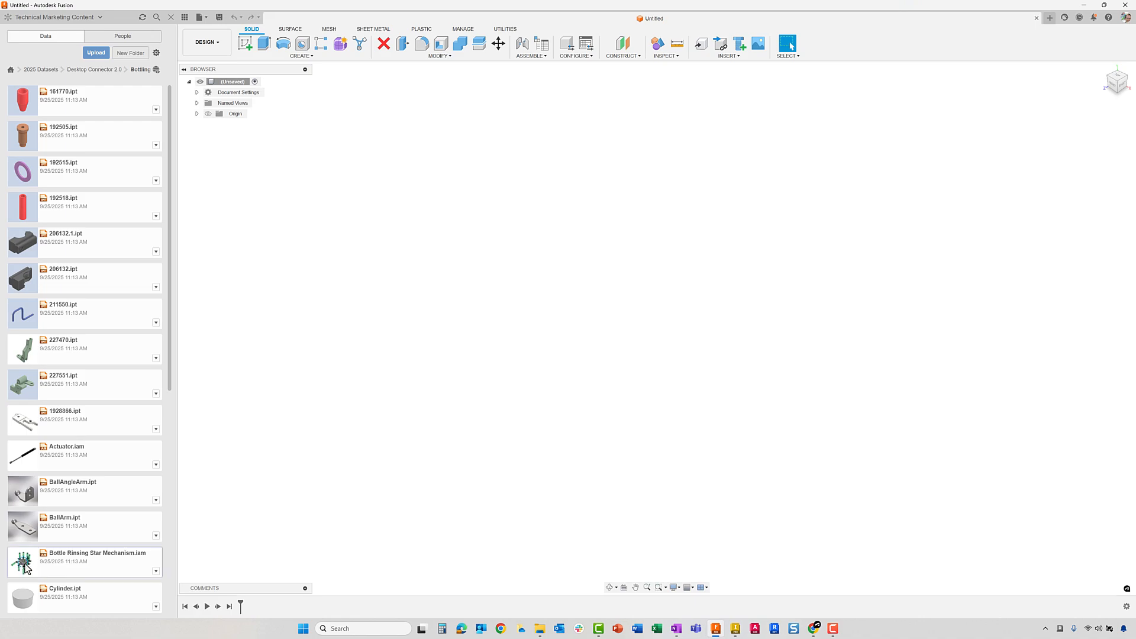
double_click(96, 553)
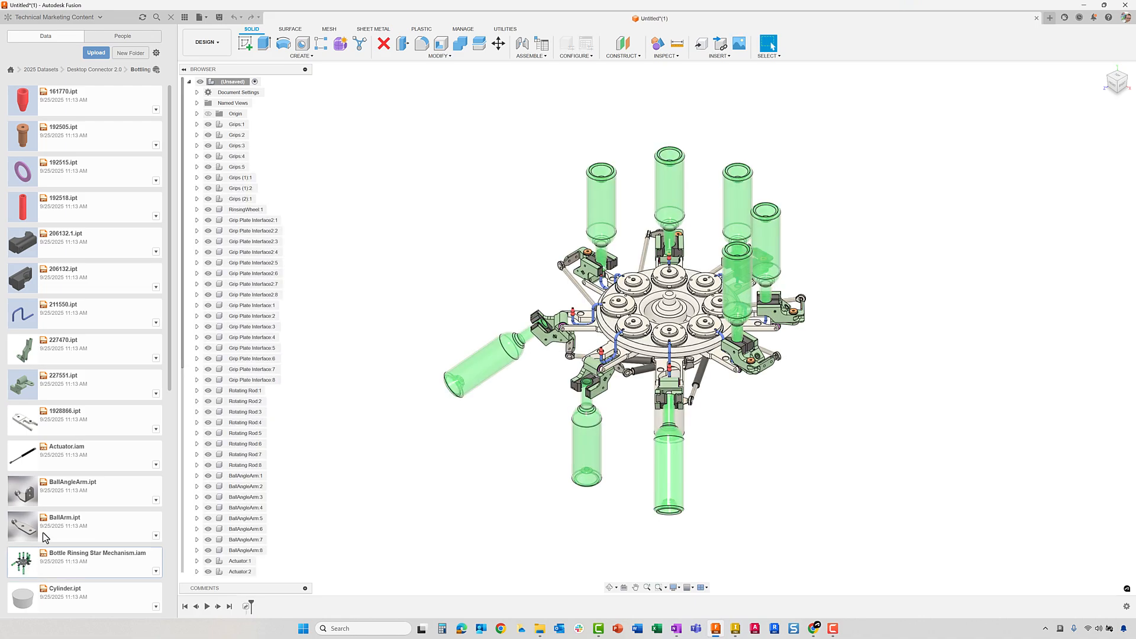
mouse_move(156, 73)
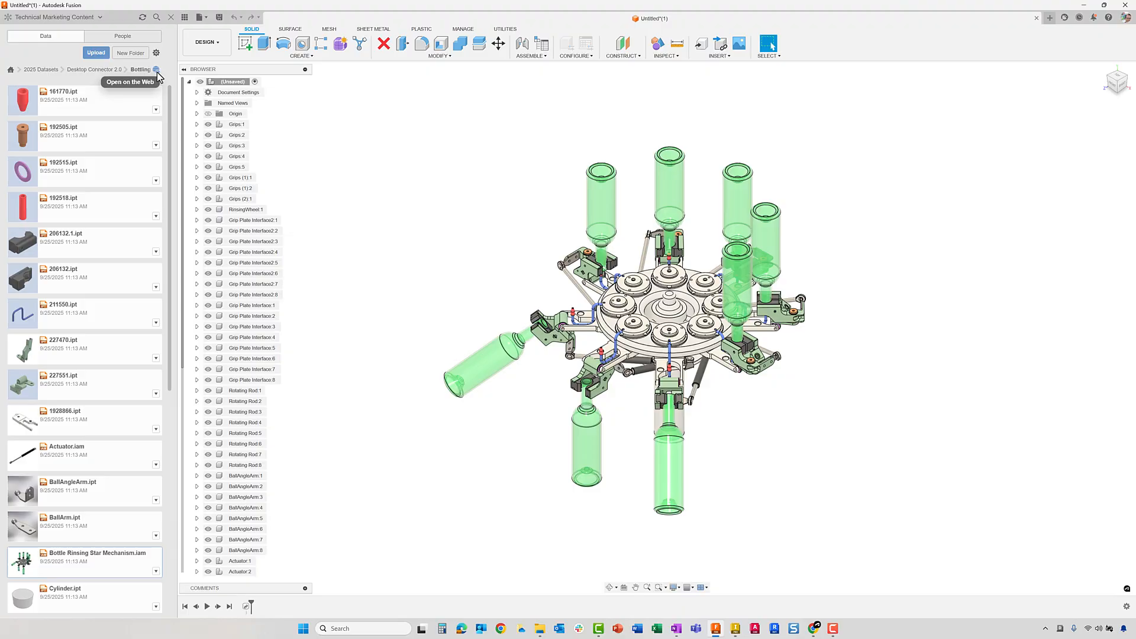
View the Bottling folder on the web and inspect a member's role list under Members and Permissions
click(157, 53)
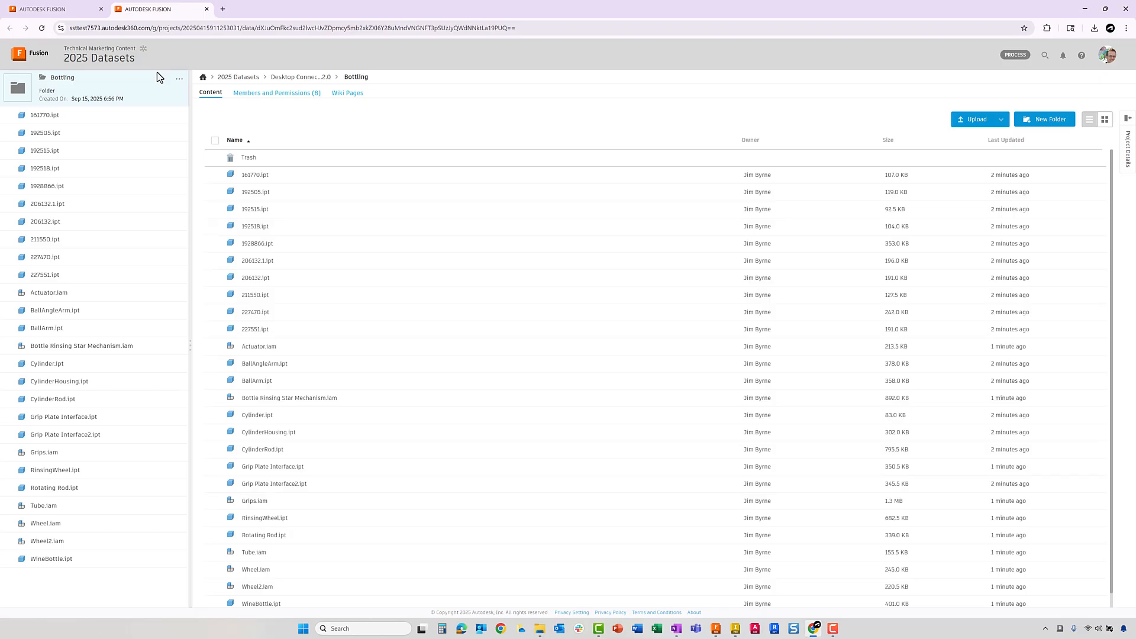
click(277, 93)
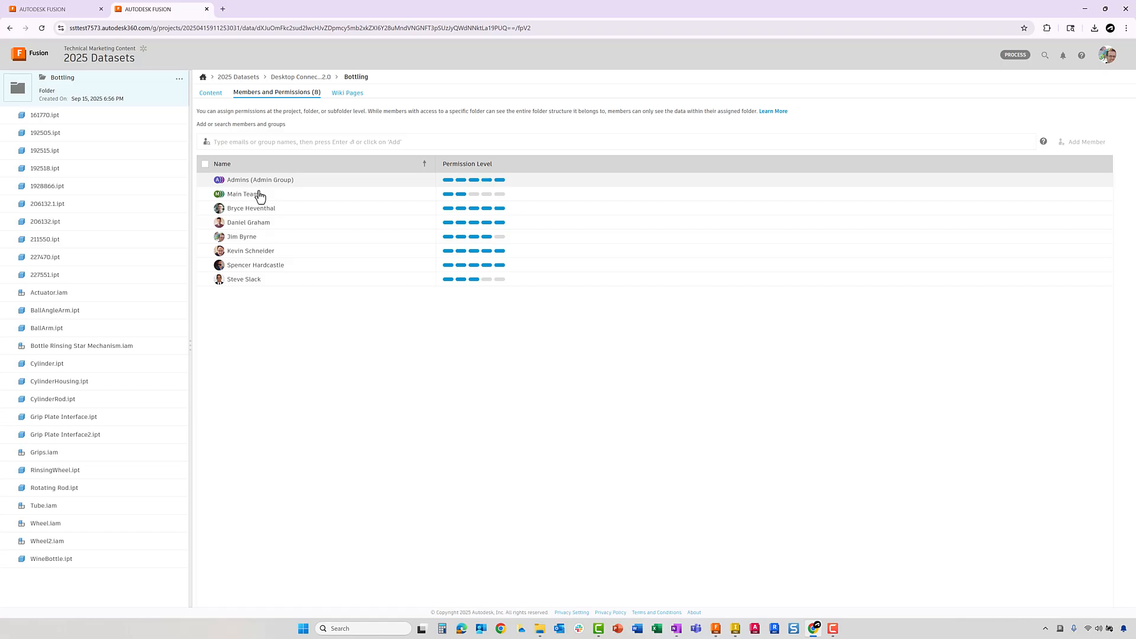
click(241, 237)
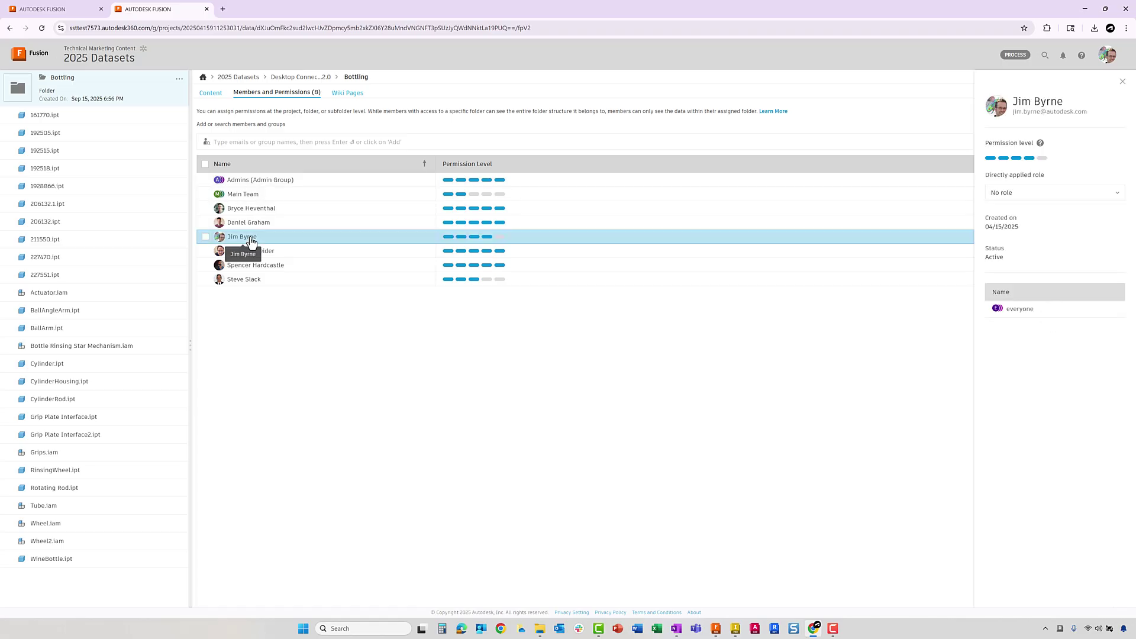
mouse_move(614, 232)
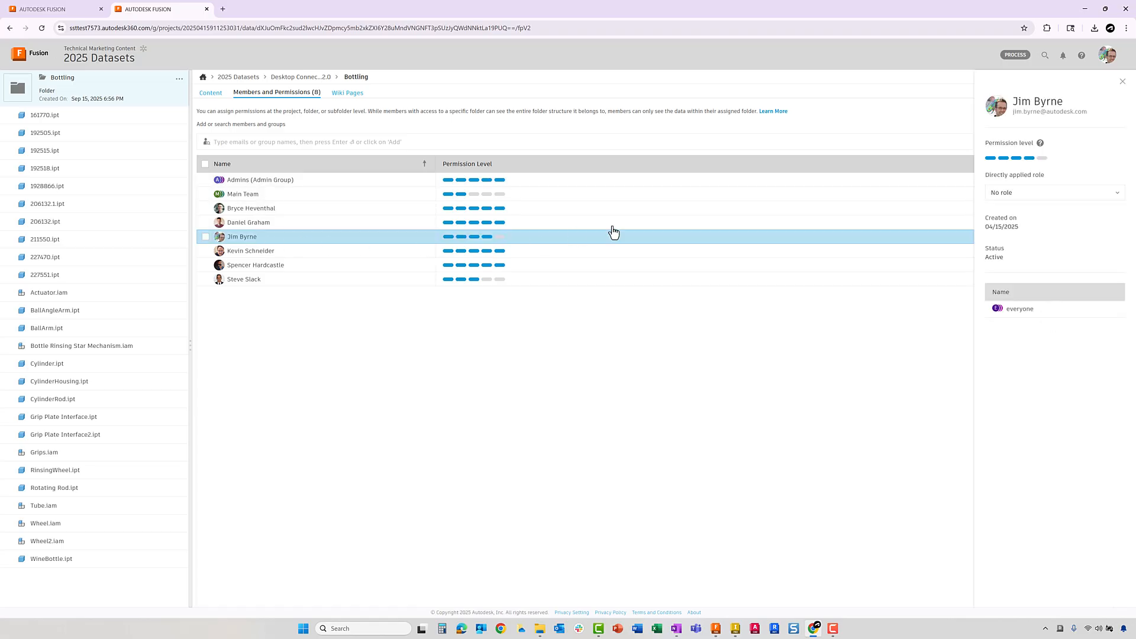
click(1051, 191)
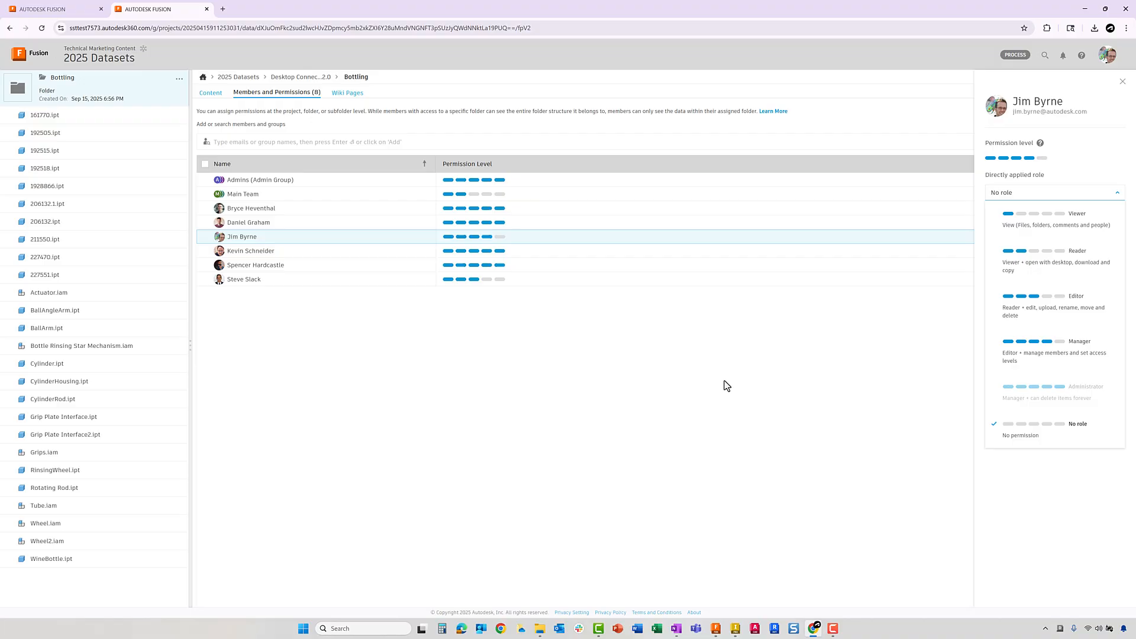
click(210, 92)
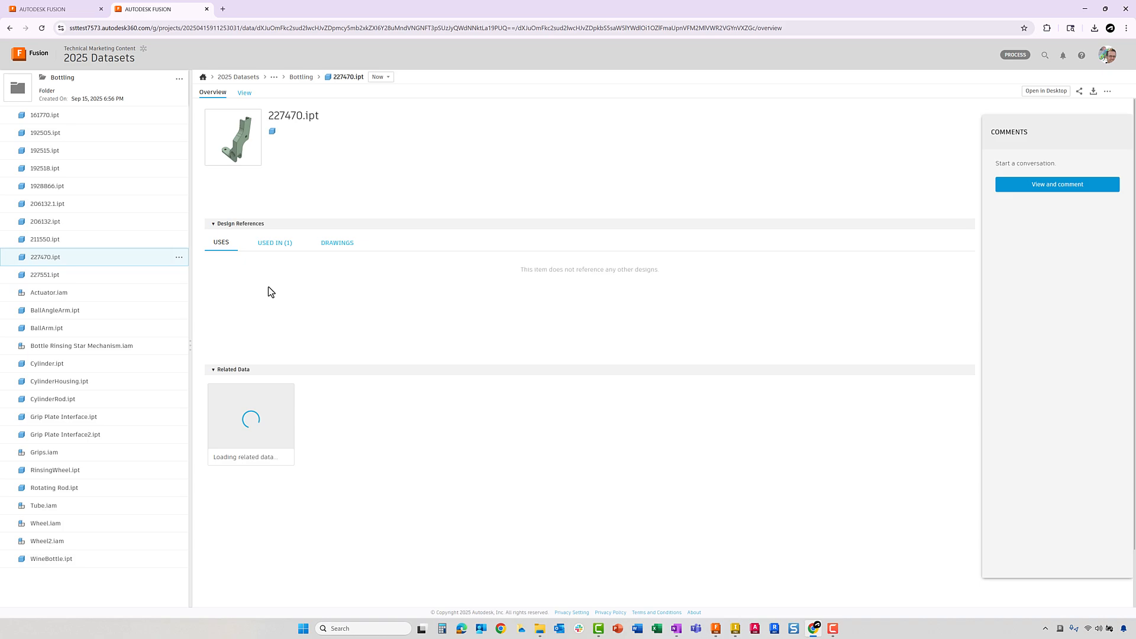
Show the Used In list for part 227470.ipt to see which assemblies reference it
click(275, 241)
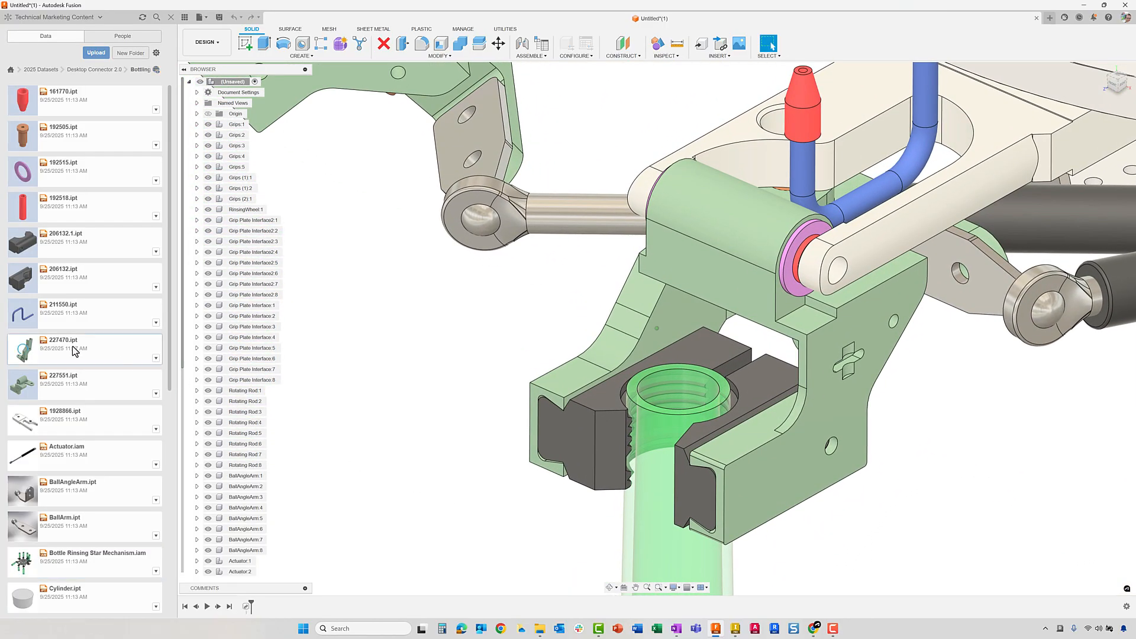
Load the 227470.ipt bracket from the Data Panel as its own Fusion design
double_click(66, 350)
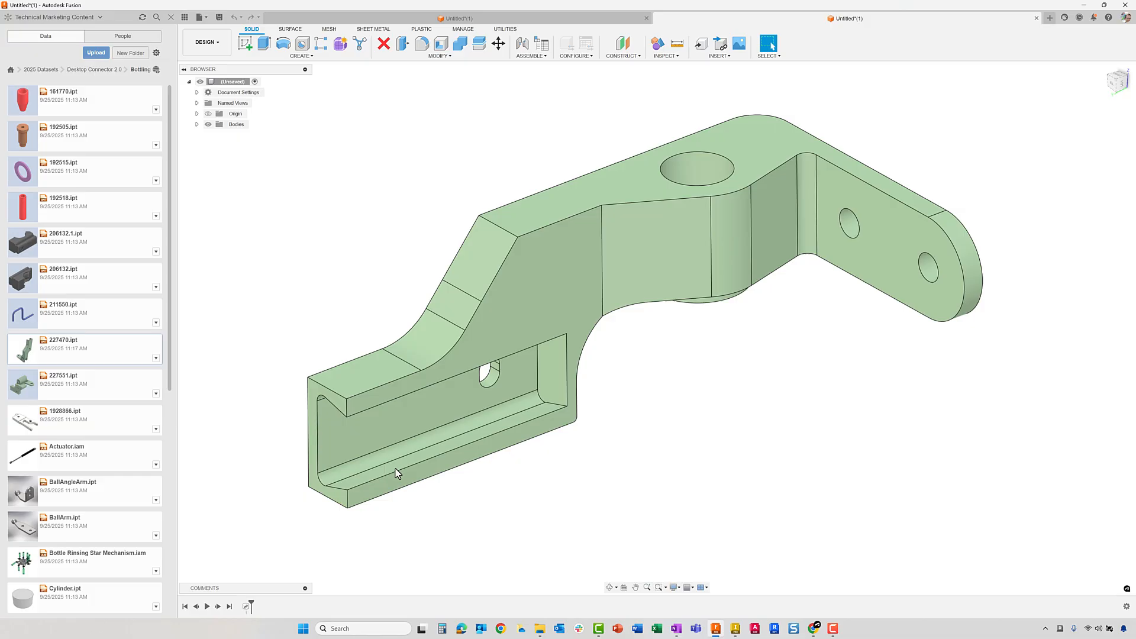
mouse_move(809, 632)
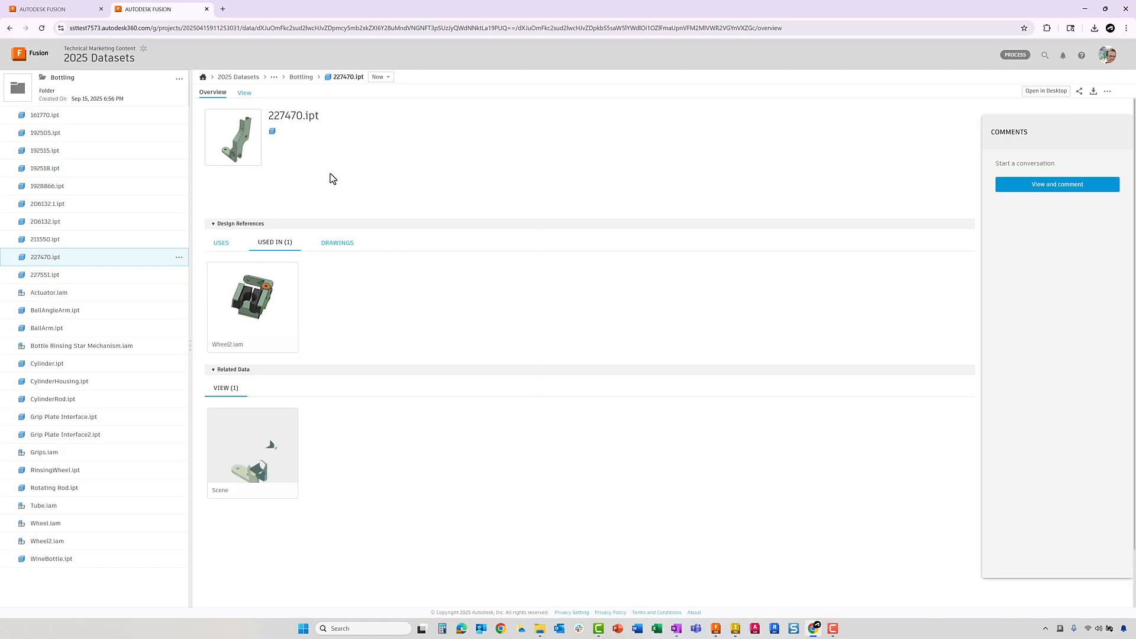
Add a cloud callout markup on the bracket in the 3D viewer reading 'Can we add a' pocket note
click(244, 92)
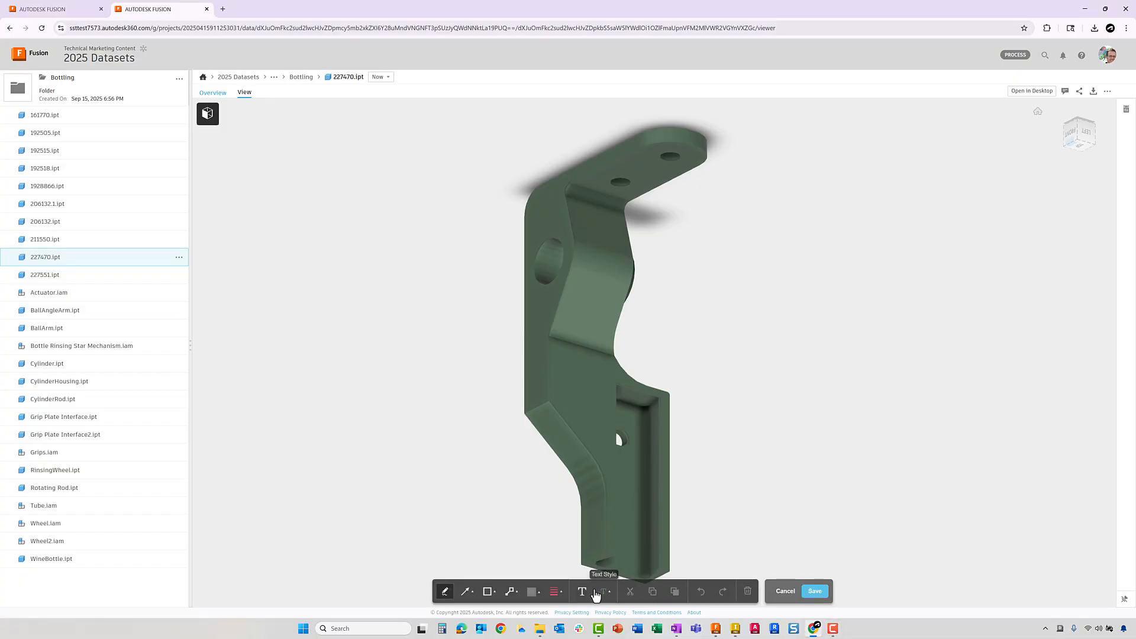
click(511, 591)
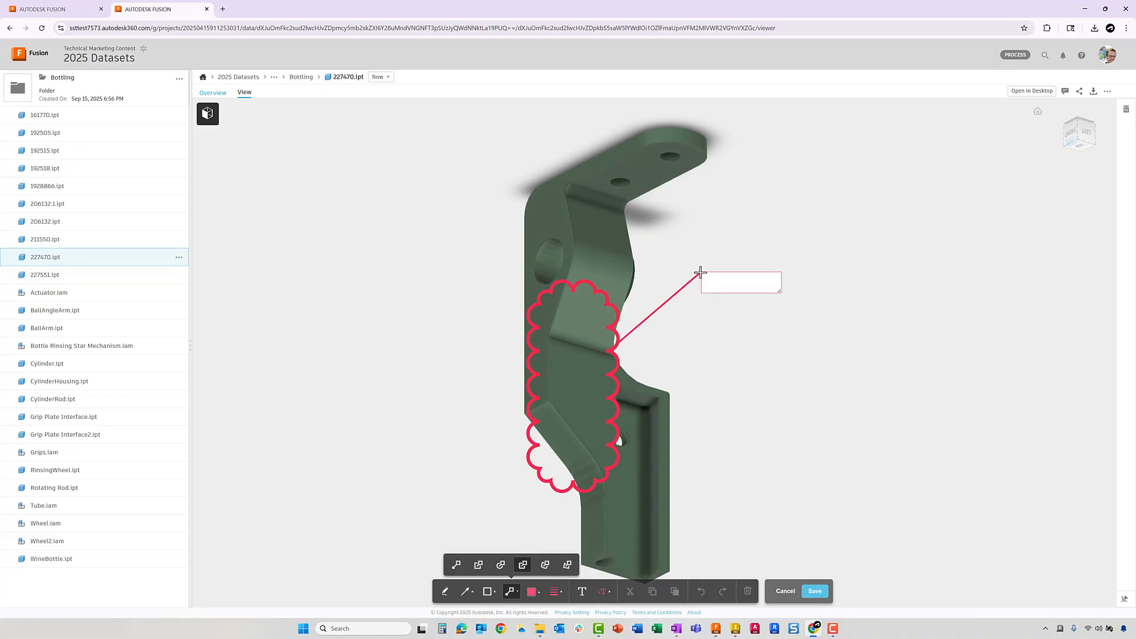
text(Can we add a pocket to this area of the part?)
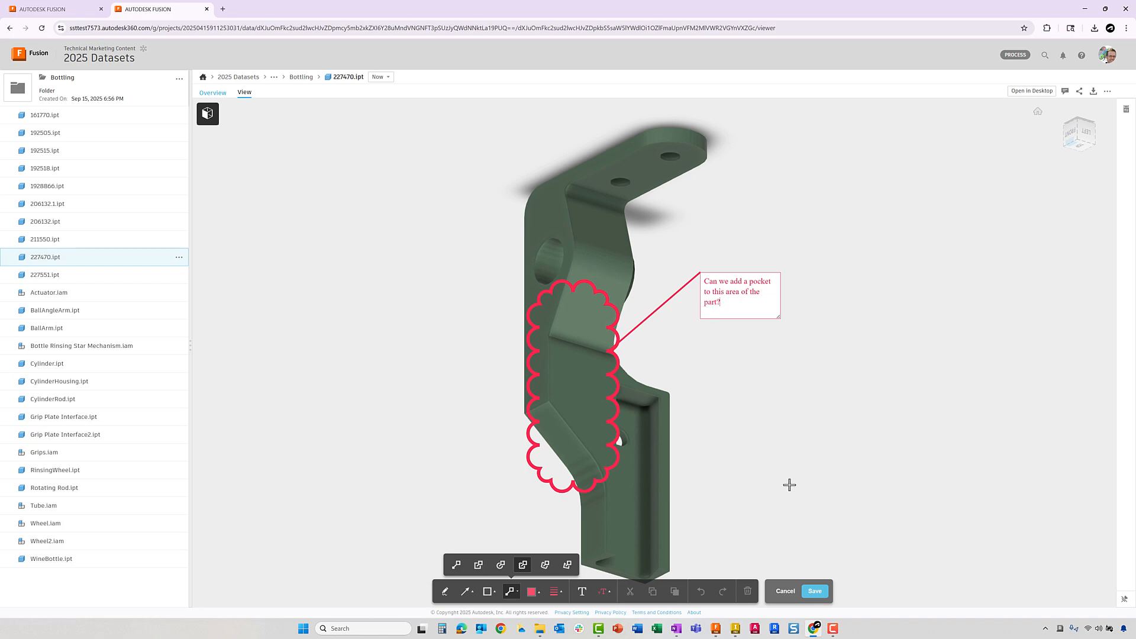
click(784, 591)
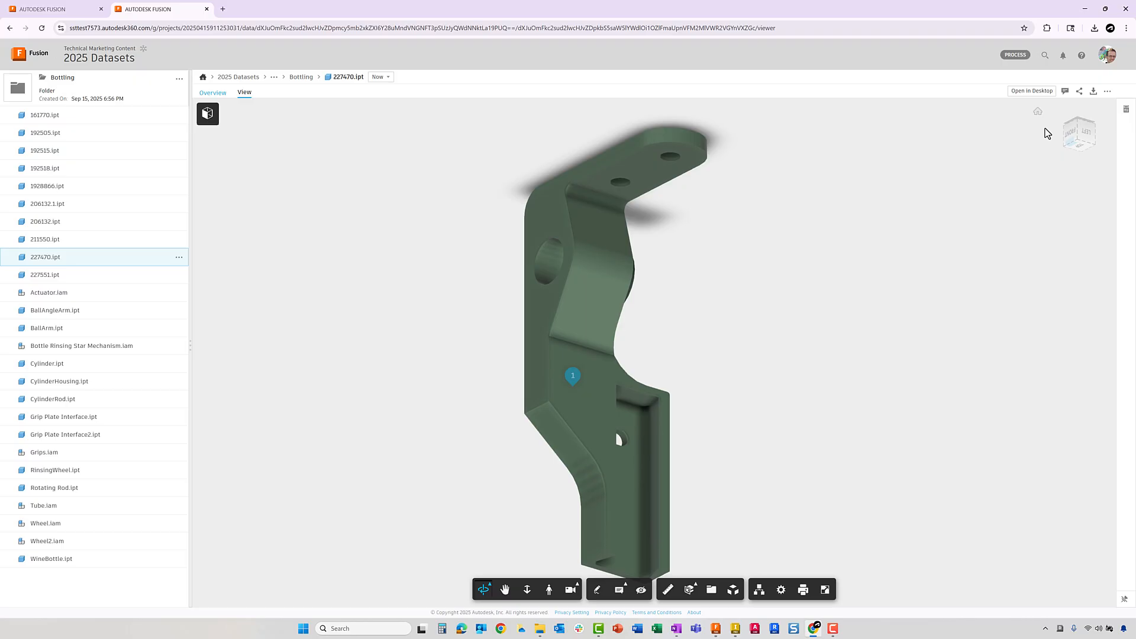
Show the bracket's comments in the web viewer, then bring Autodesk Inventor forward
click(1064, 91)
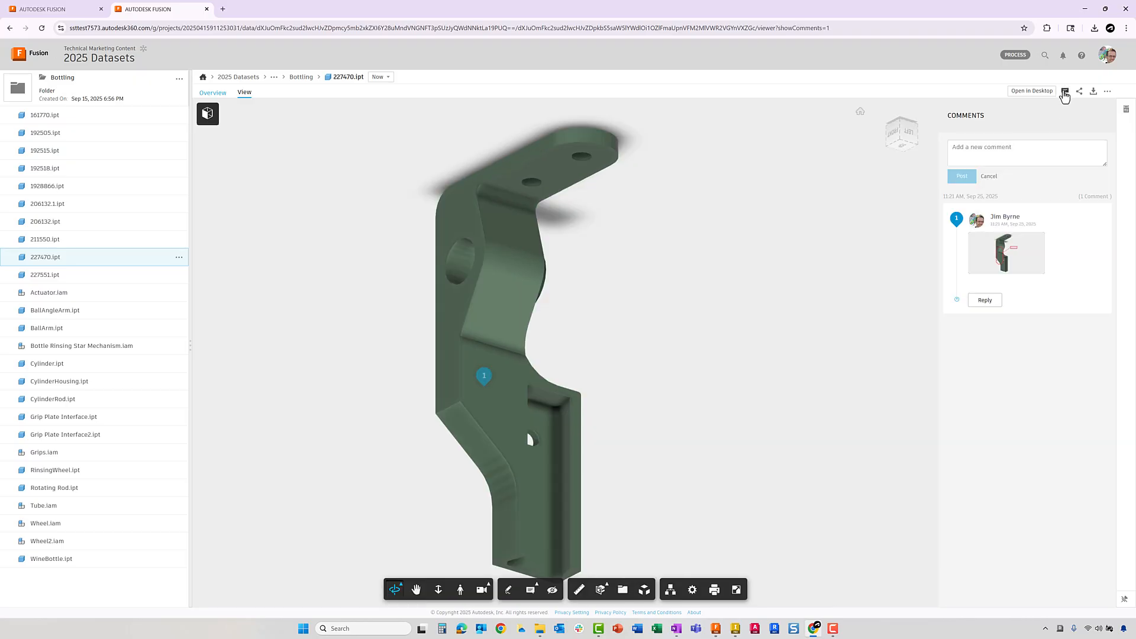
mouse_move(737, 629)
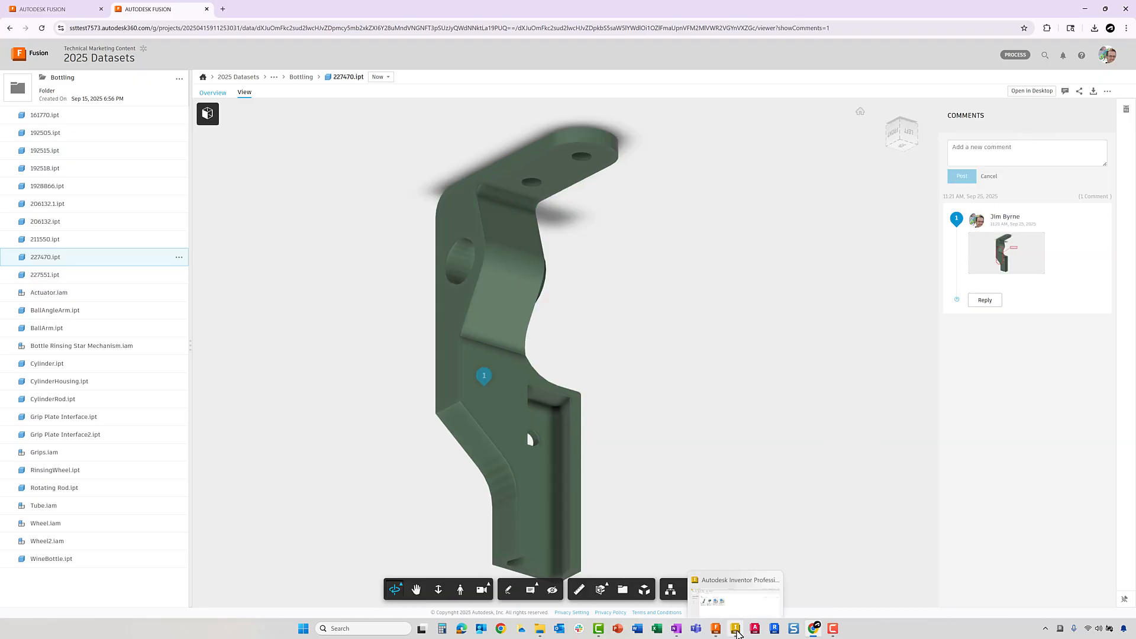
click(735, 628)
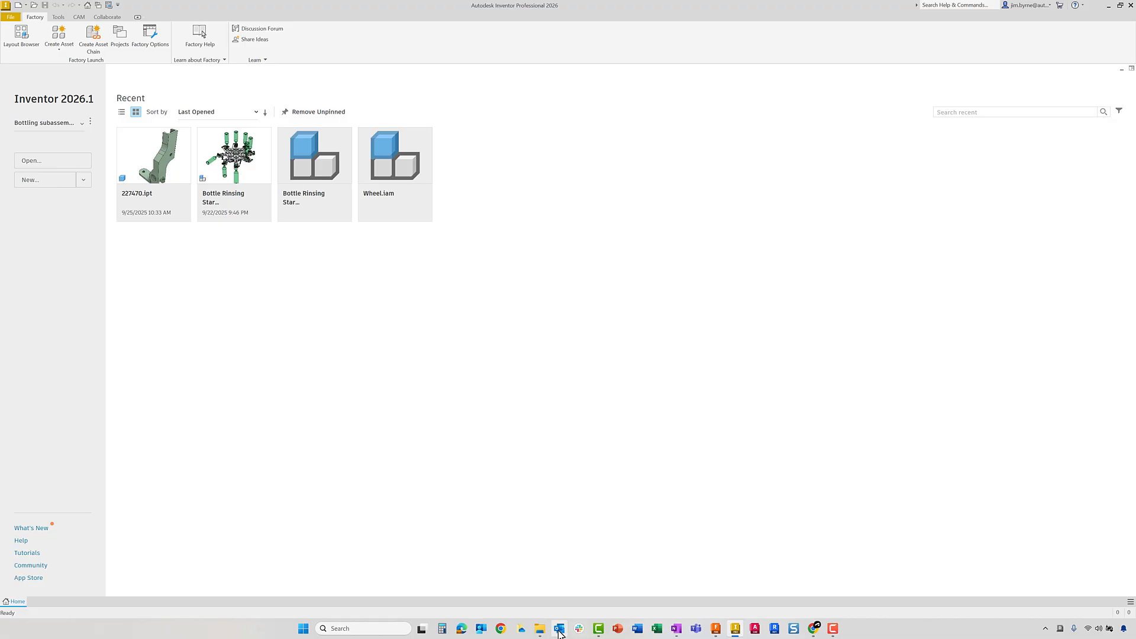
Drag part 227470 from the synced Bottling folder into Inventor and edit its sketch
click(539, 629)
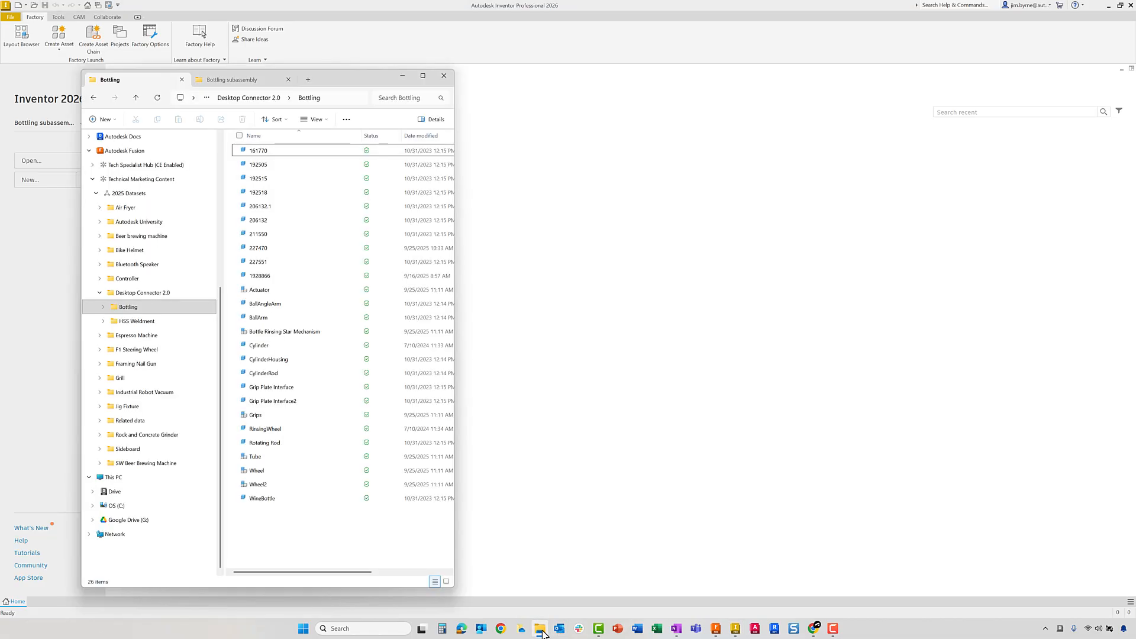
mouse_move(266, 281)
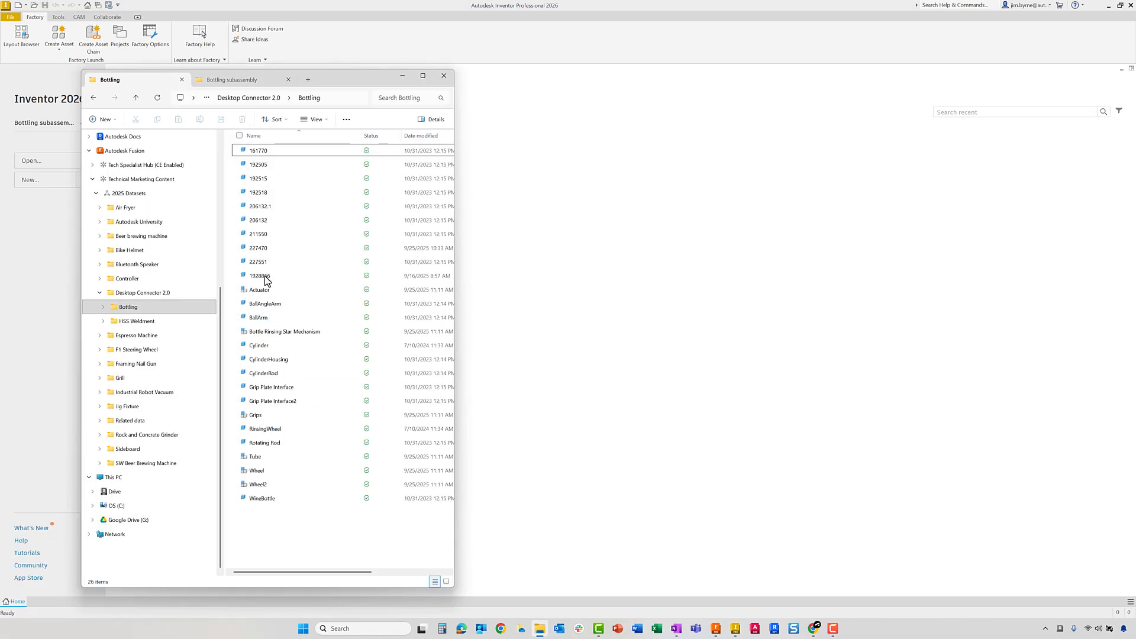
drag(259, 247, 515, 250)
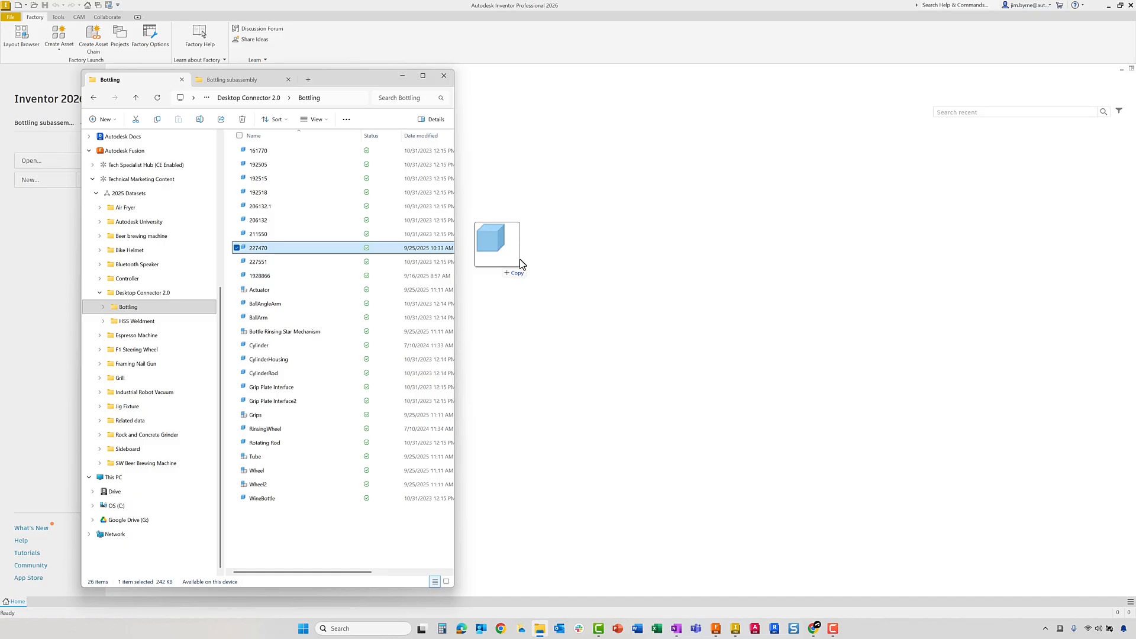
double_click(258, 247)
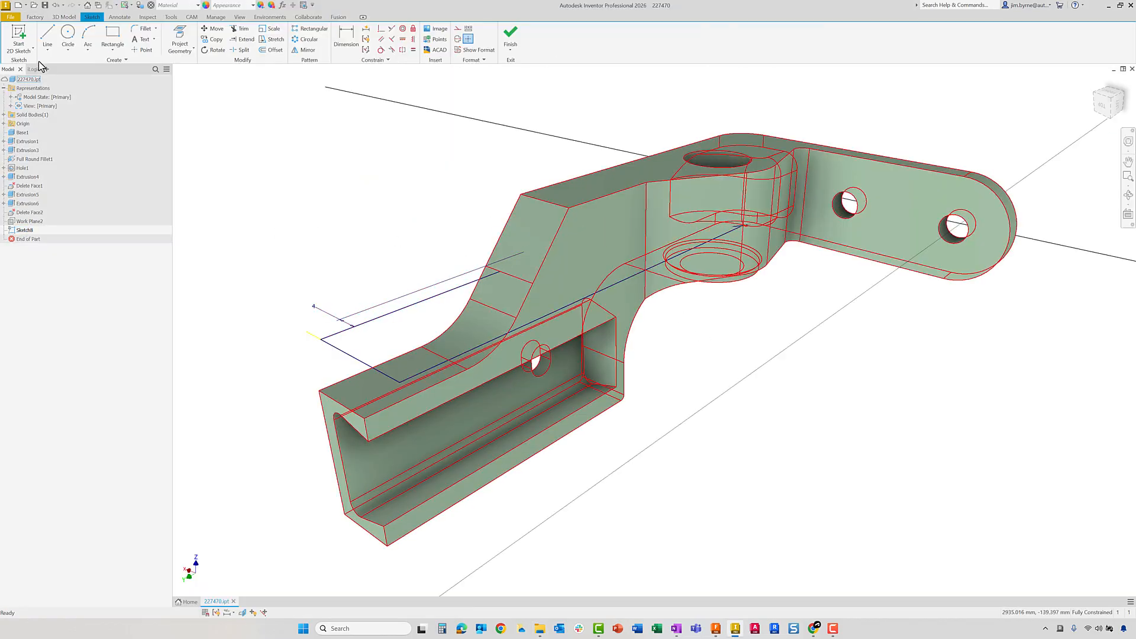
Extrude the sketch profile as a flipped-direction cut to form the pocket, then fillet its corner at 2 mm
click(47, 37)
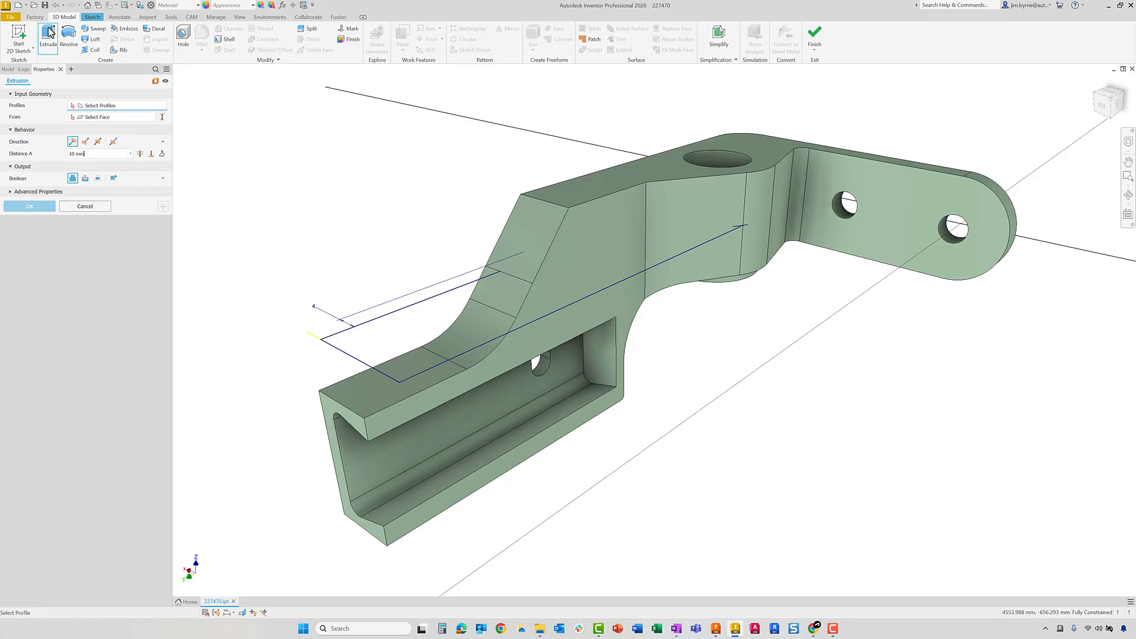
click(406, 333)
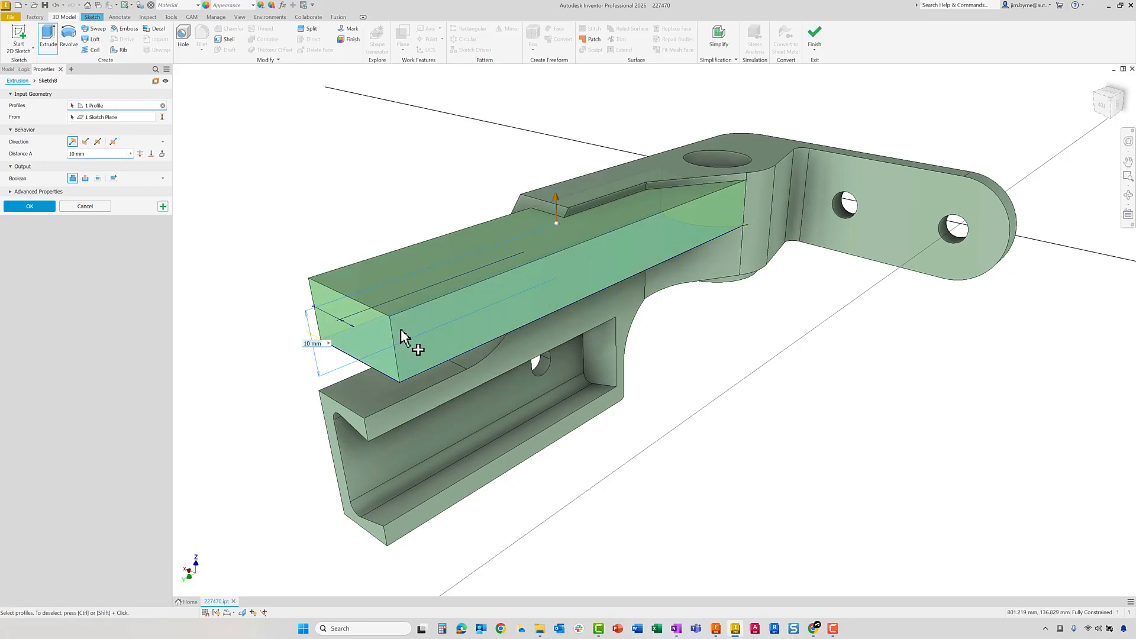
click(98, 141)
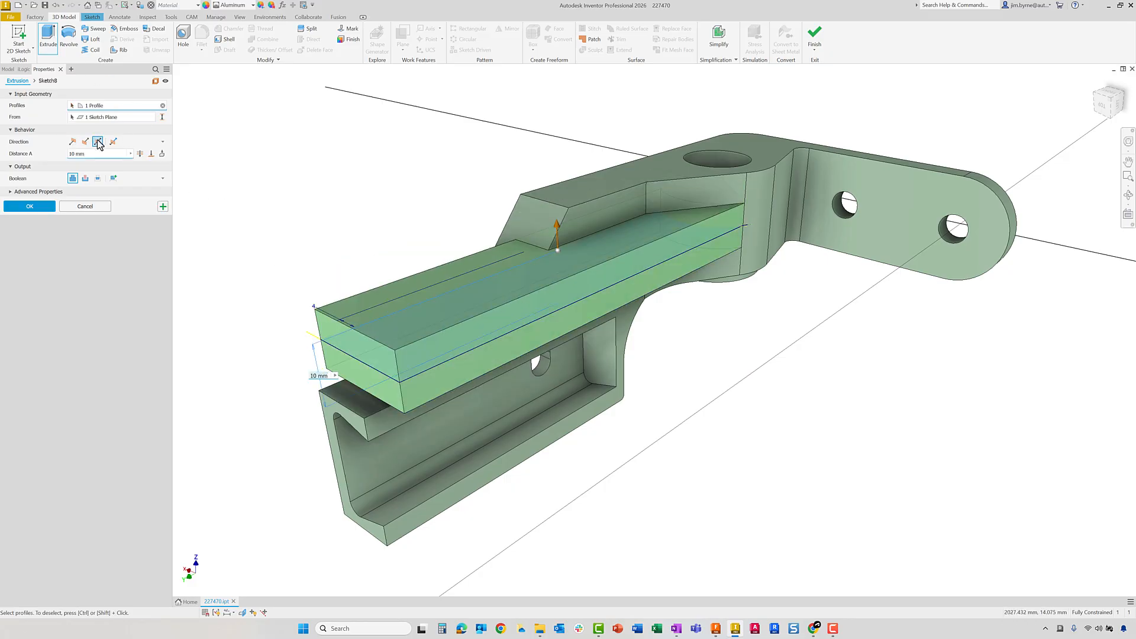
click(98, 141)
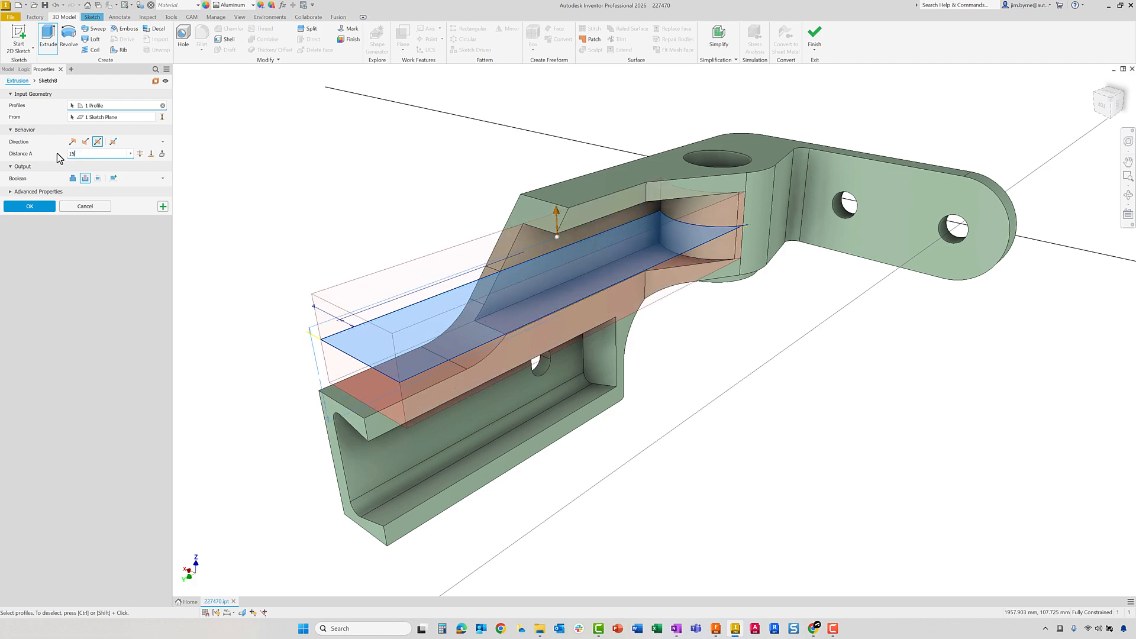
click(202, 37)
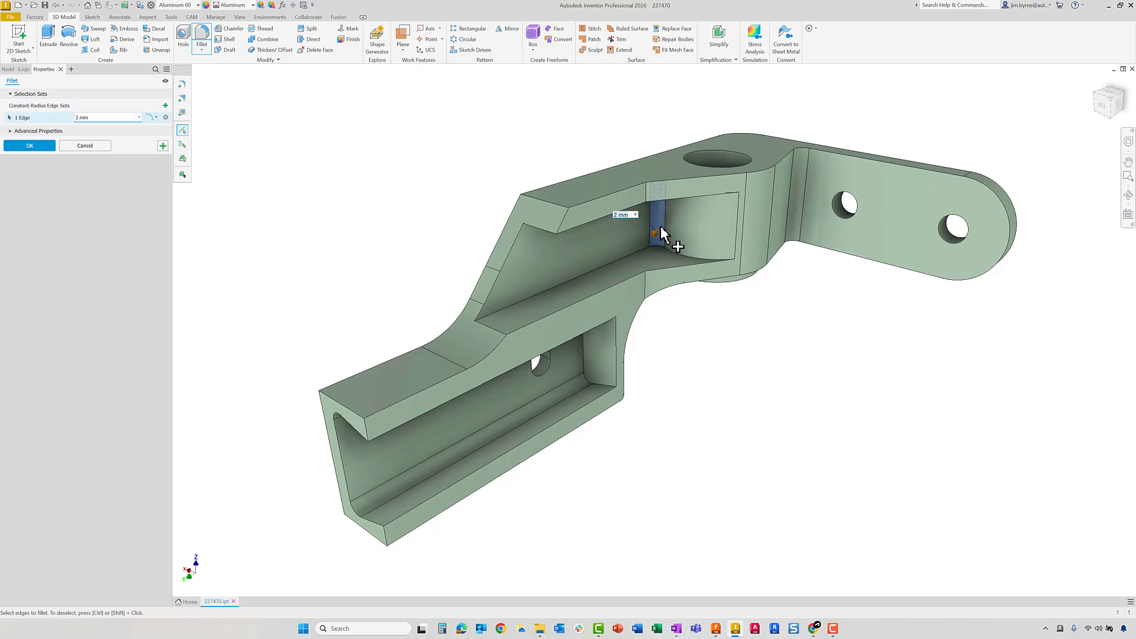
click(28, 144)
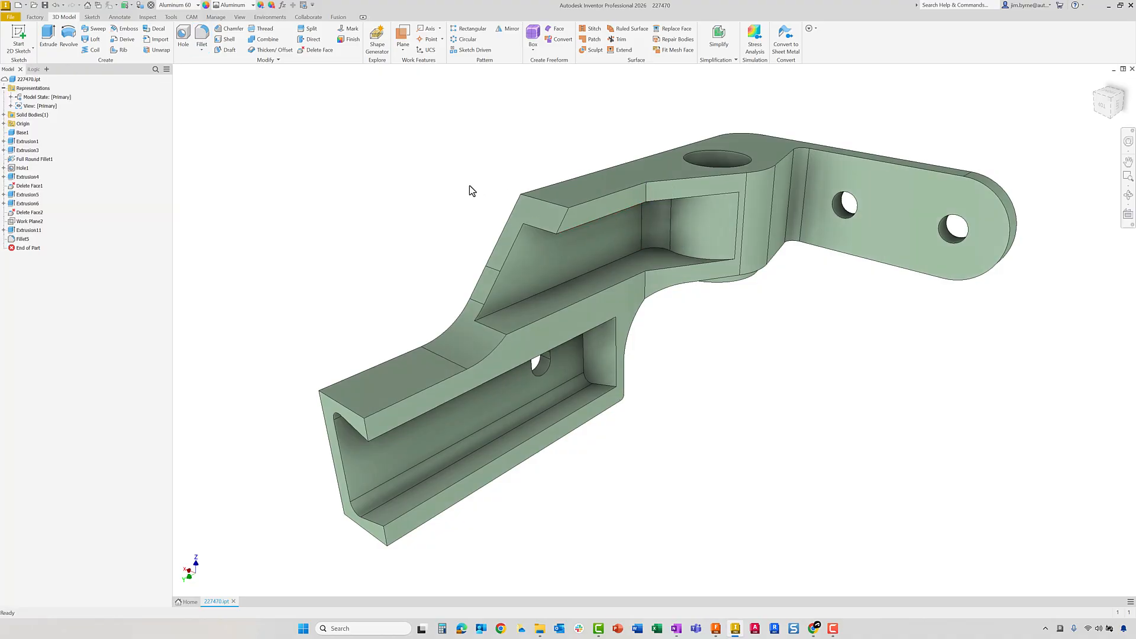
mouse_move(1059, 629)
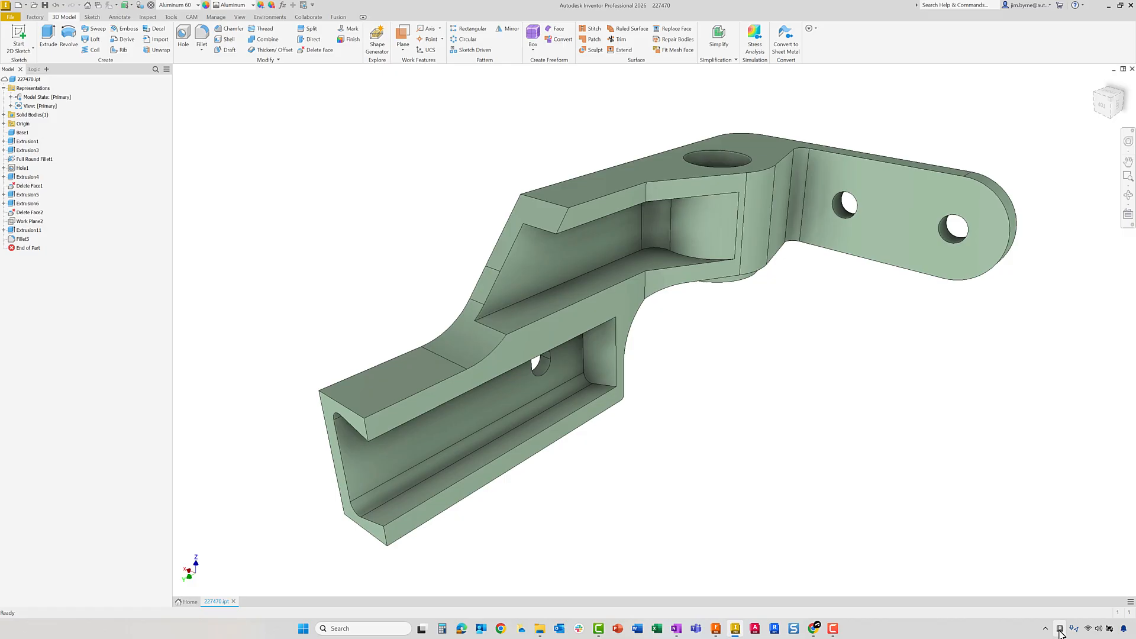
Bring up the Fusion Desktop Connector sync status showing 227470.ipt uploading
click(1058, 628)
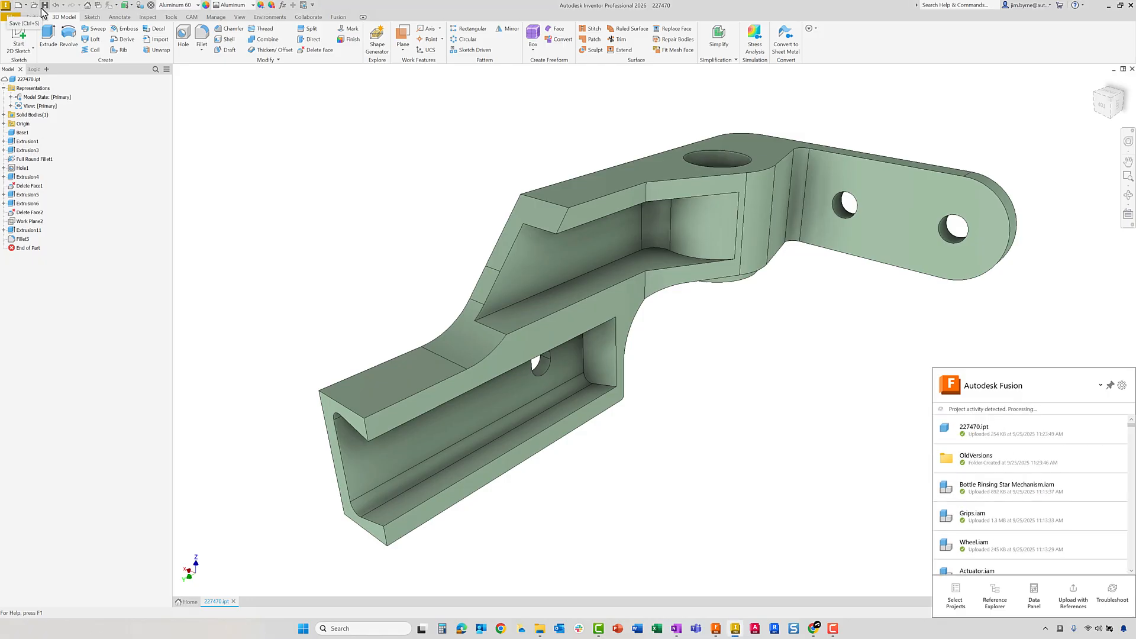
mouse_move(715, 628)
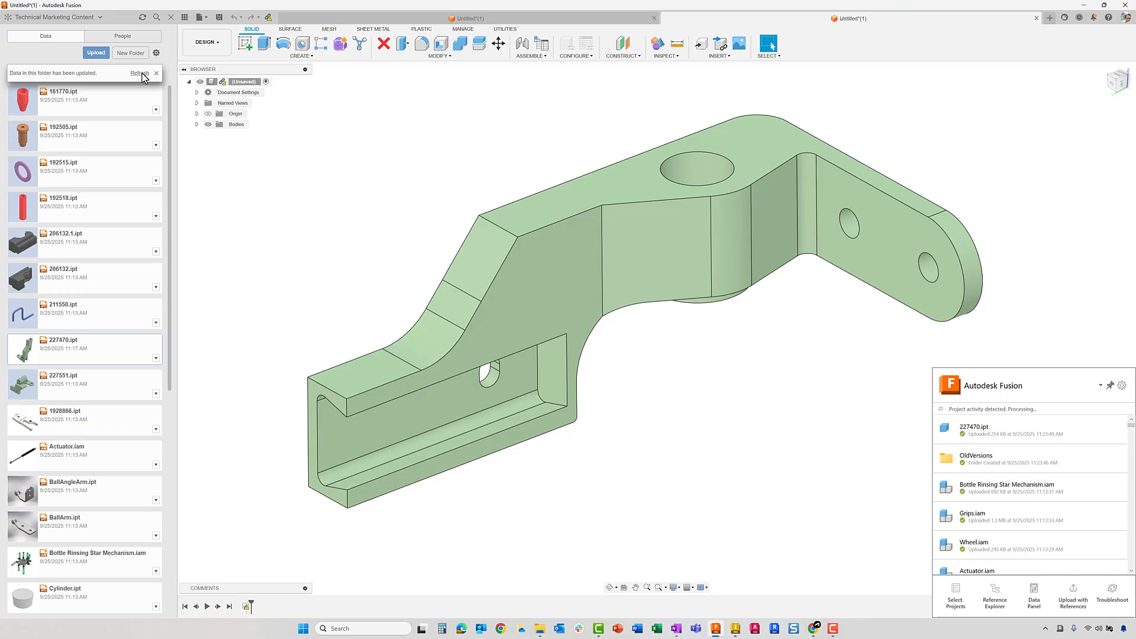
Refresh the Data Panel folder so the updated 227470 bracket appears
click(140, 73)
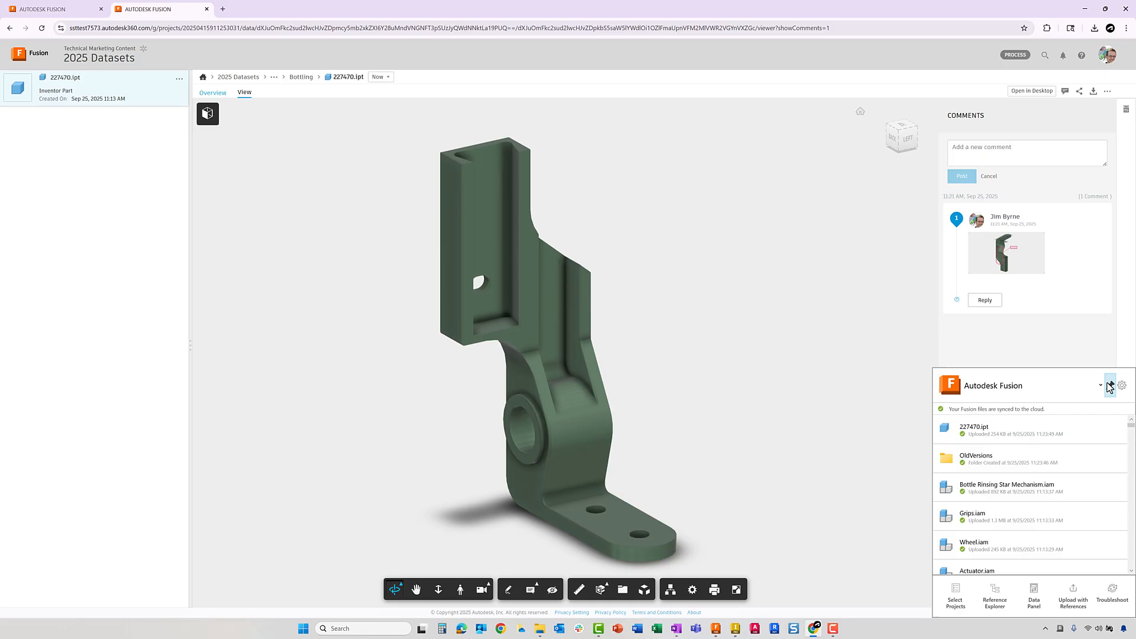
From the version history of 227470.ipt, go to the original 11:13:10 AM bracket version
click(1109, 385)
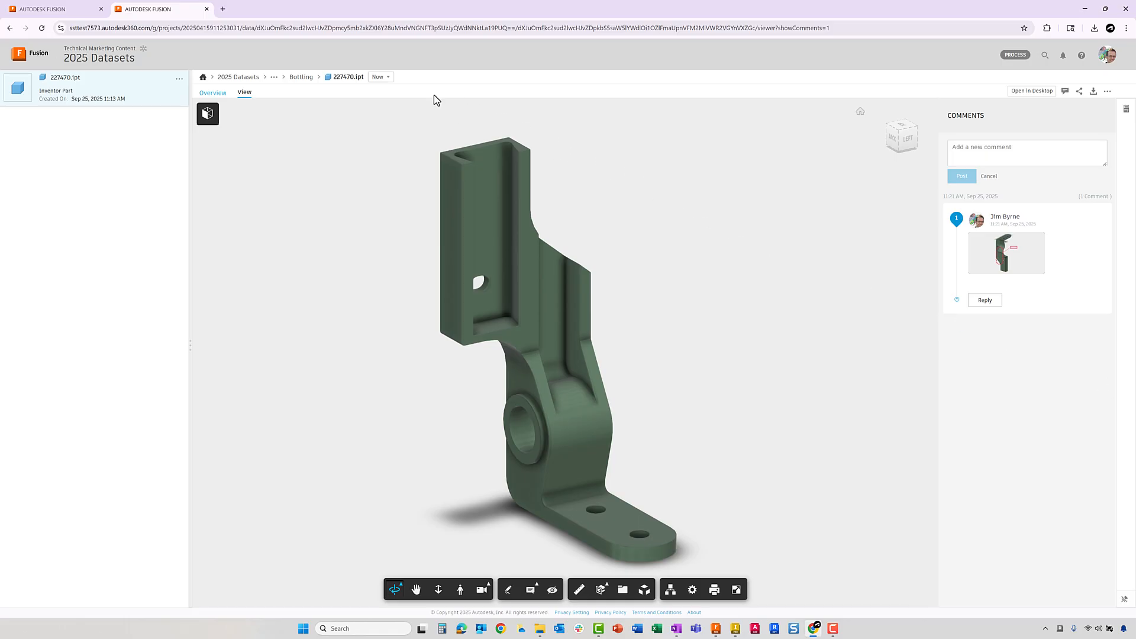
click(379, 77)
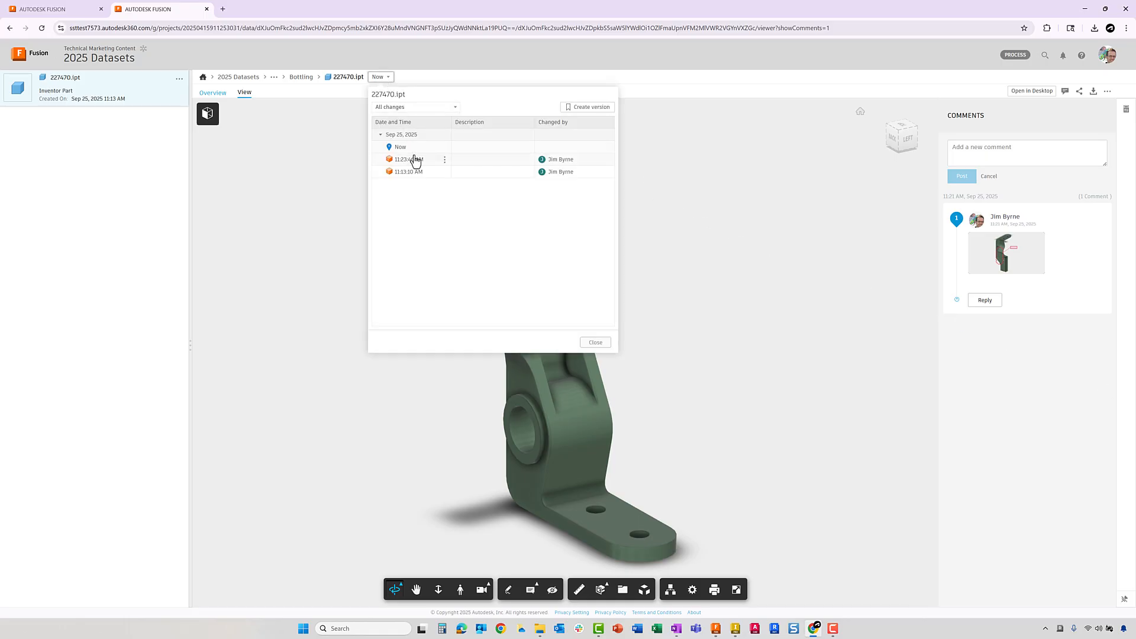
click(411, 159)
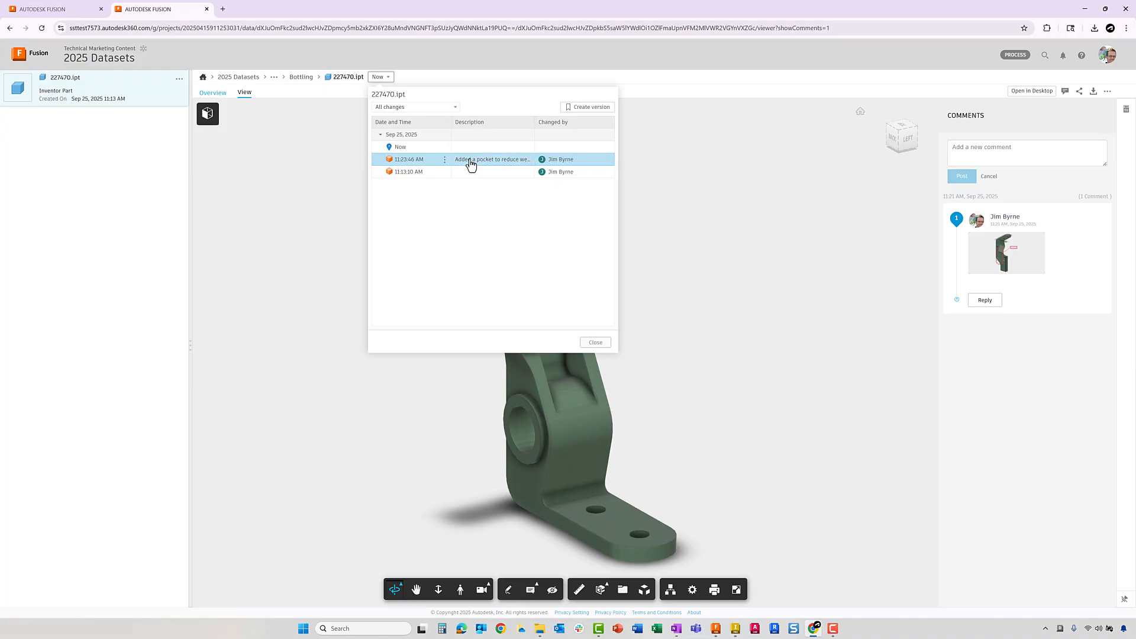
click(444, 172)
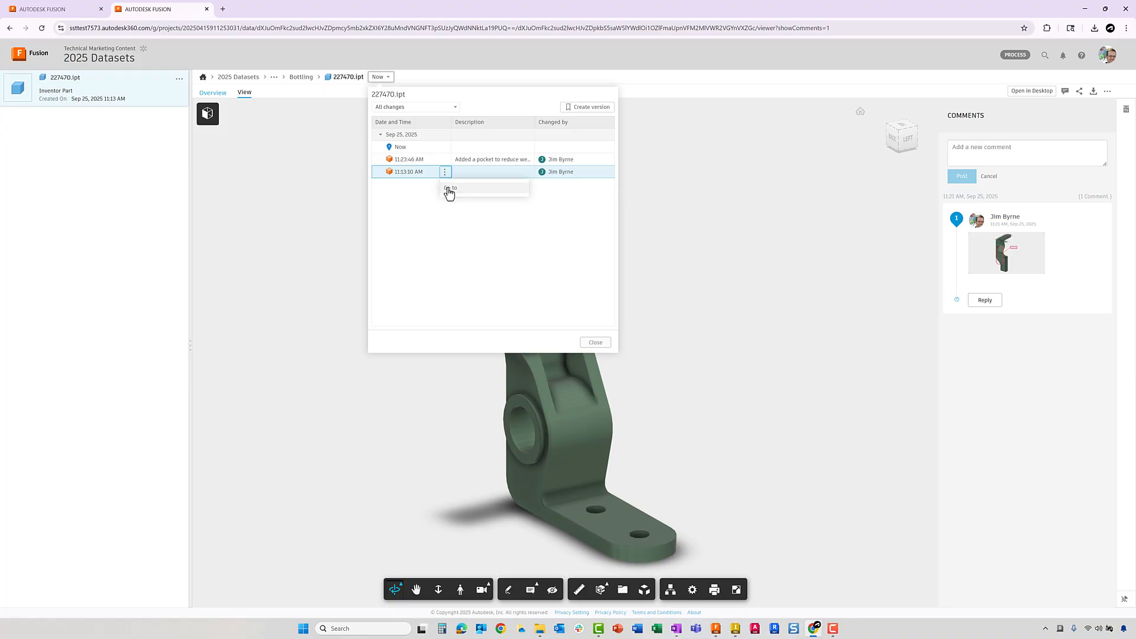
click(451, 188)
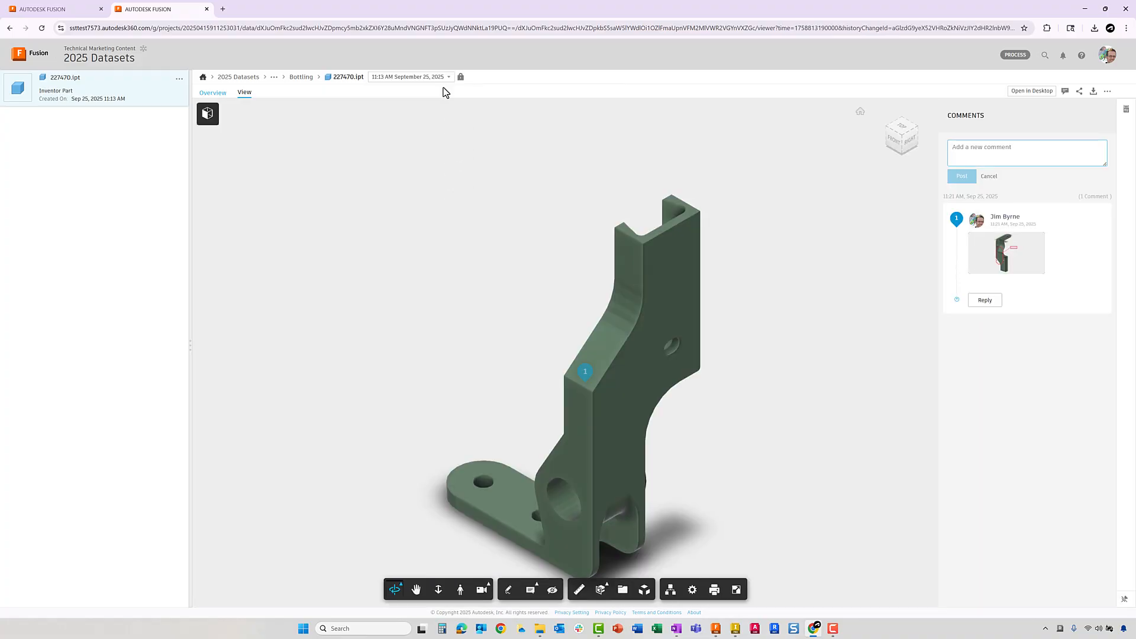
Go to the pocketed 11:23 AM version, then return to the Fusion desktop app
click(409, 77)
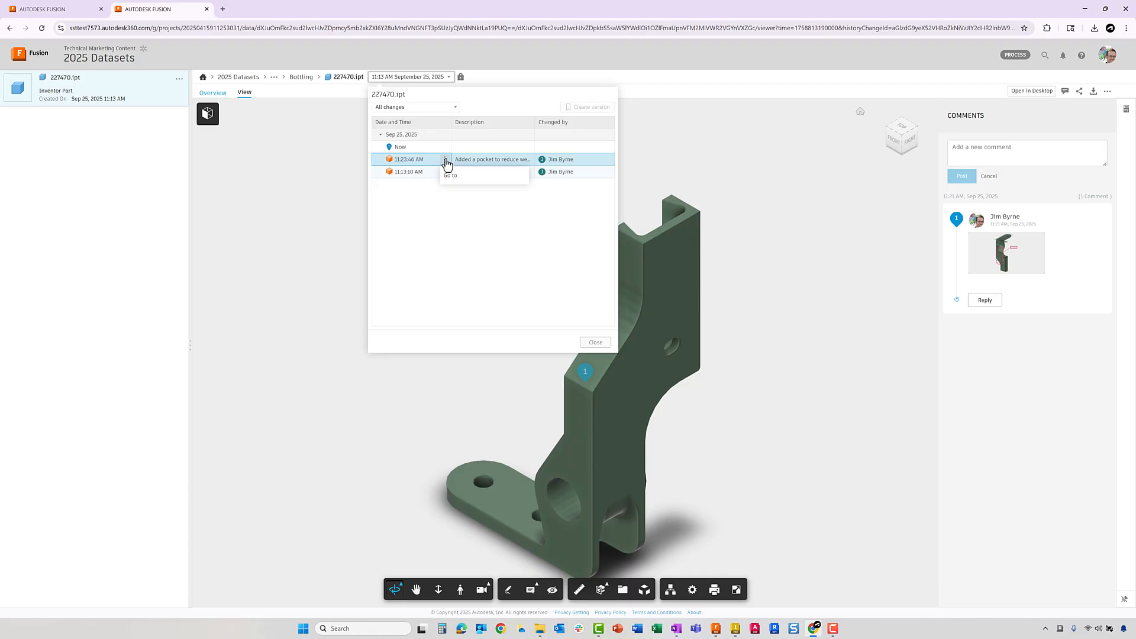
click(450, 175)
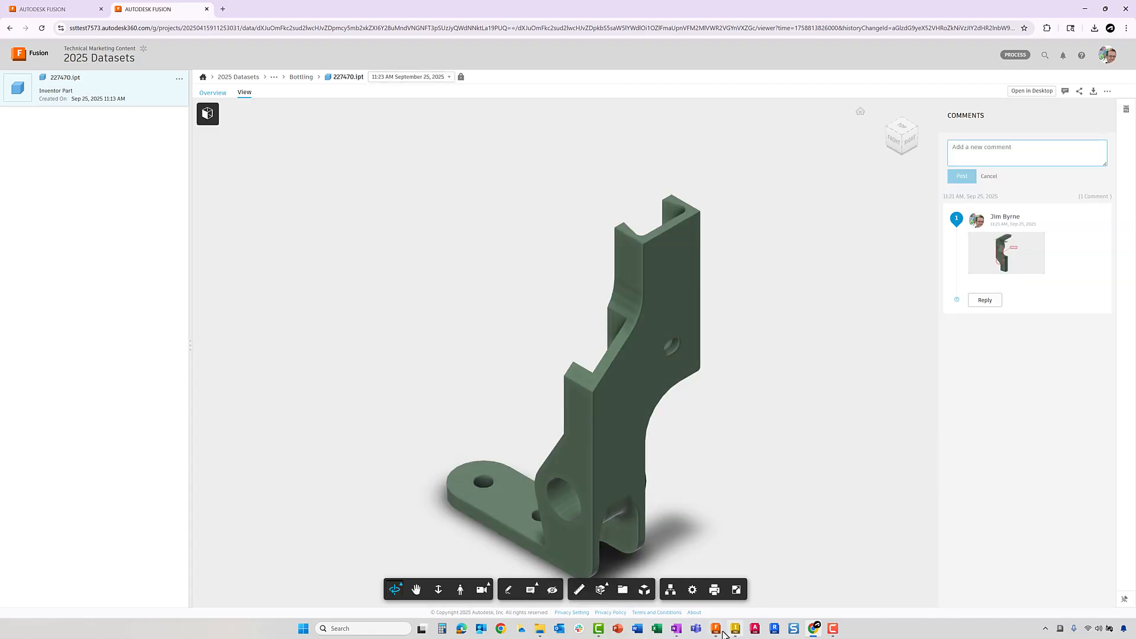
click(716, 629)
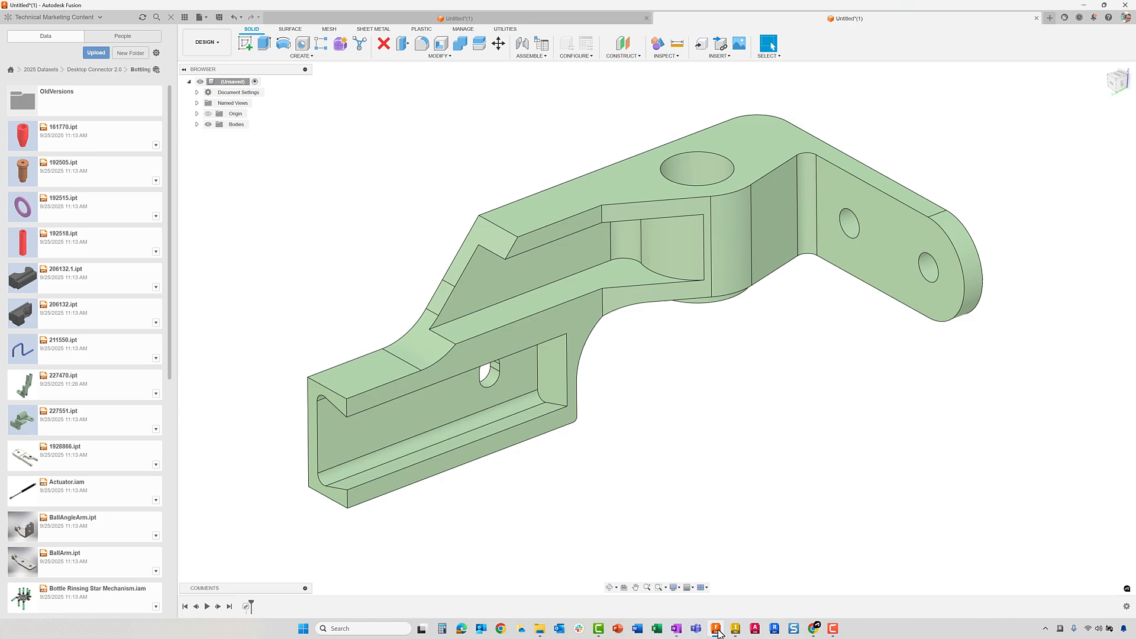
mouse_move(668, 411)
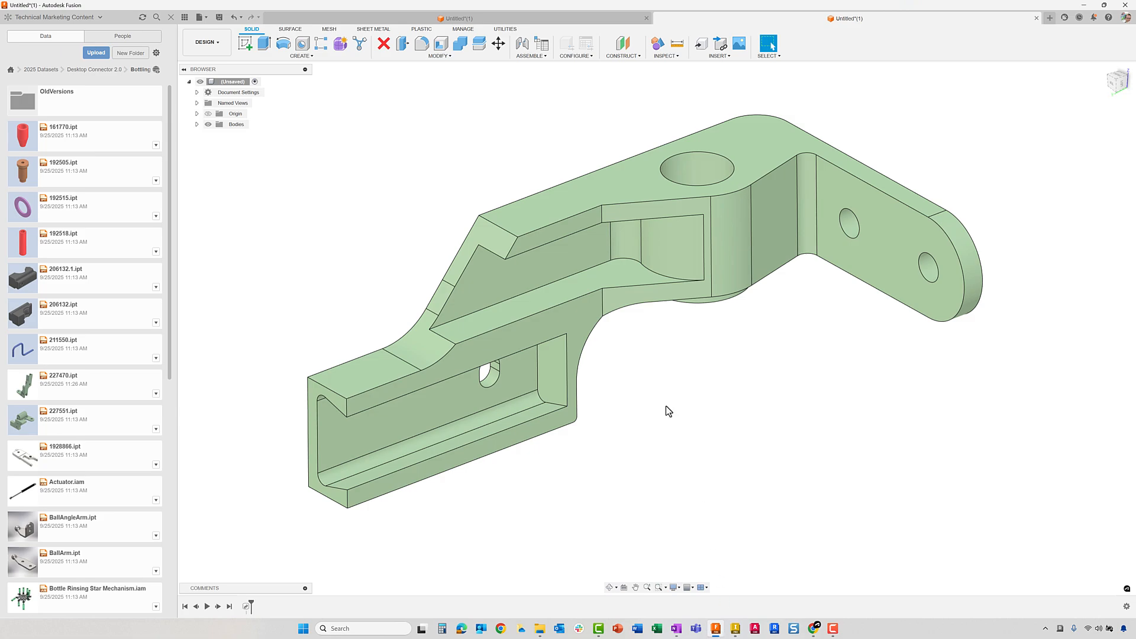
Switch to the Bottle Rinsing Star Mechanism assembly document containing the bracket
click(844, 18)
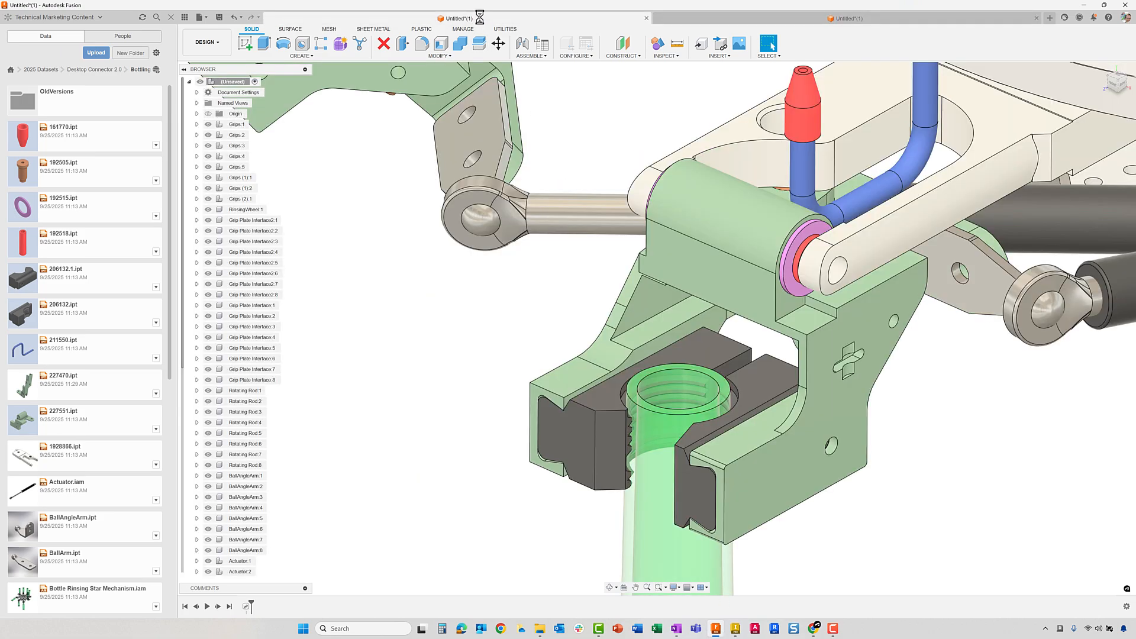